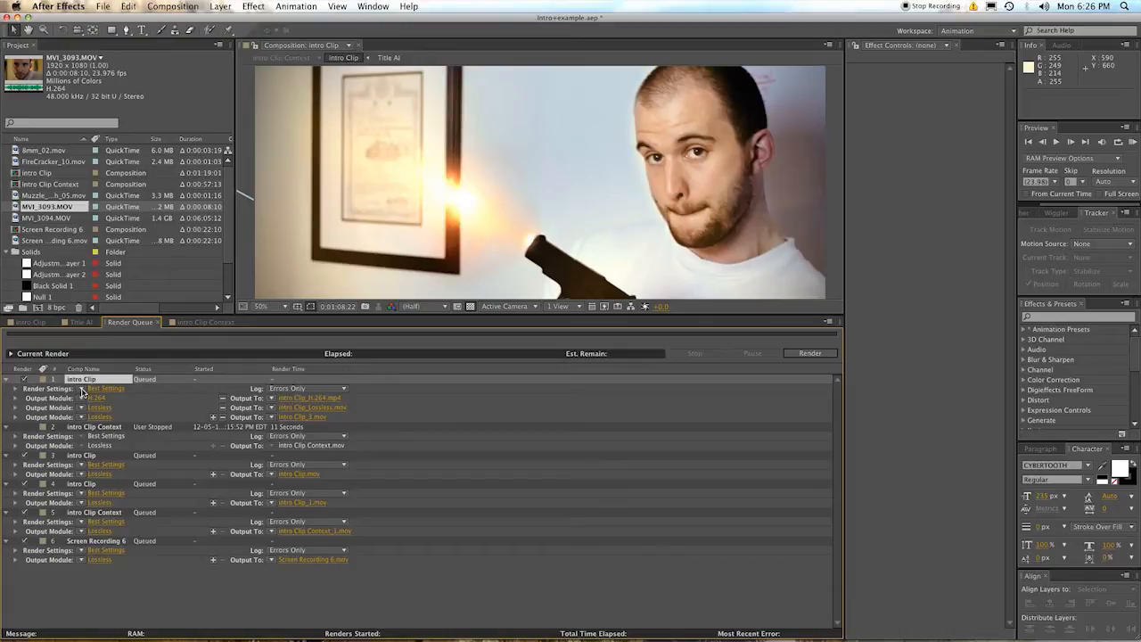
Open Render Settings for intro Clip and list the Best, Draft and Wireframe quality options
click(105, 389)
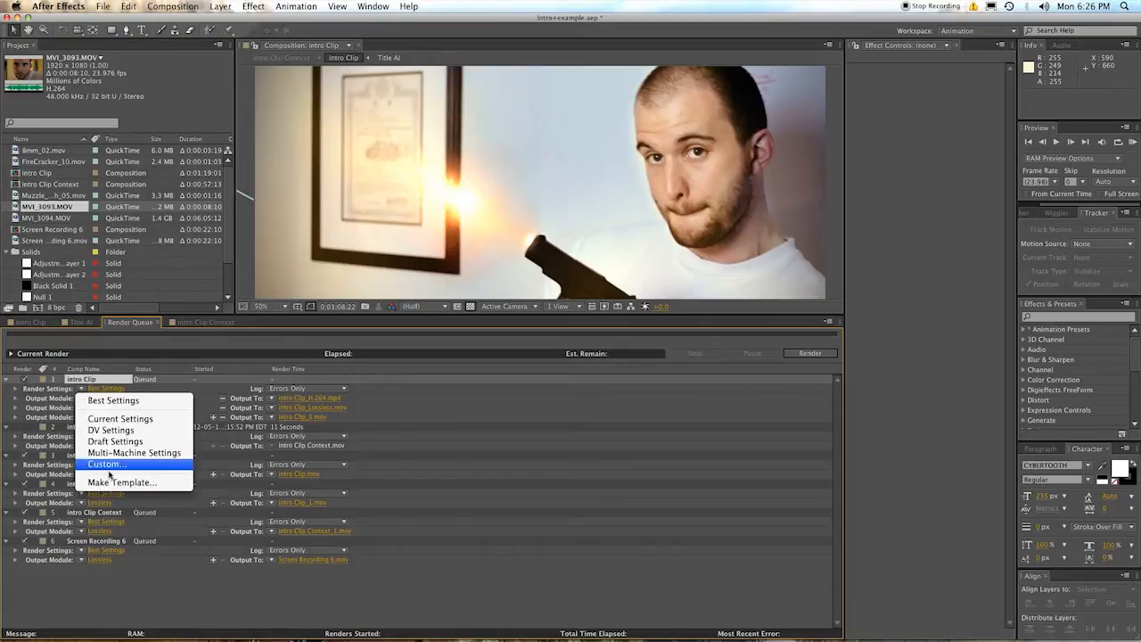
mouse_move(113, 401)
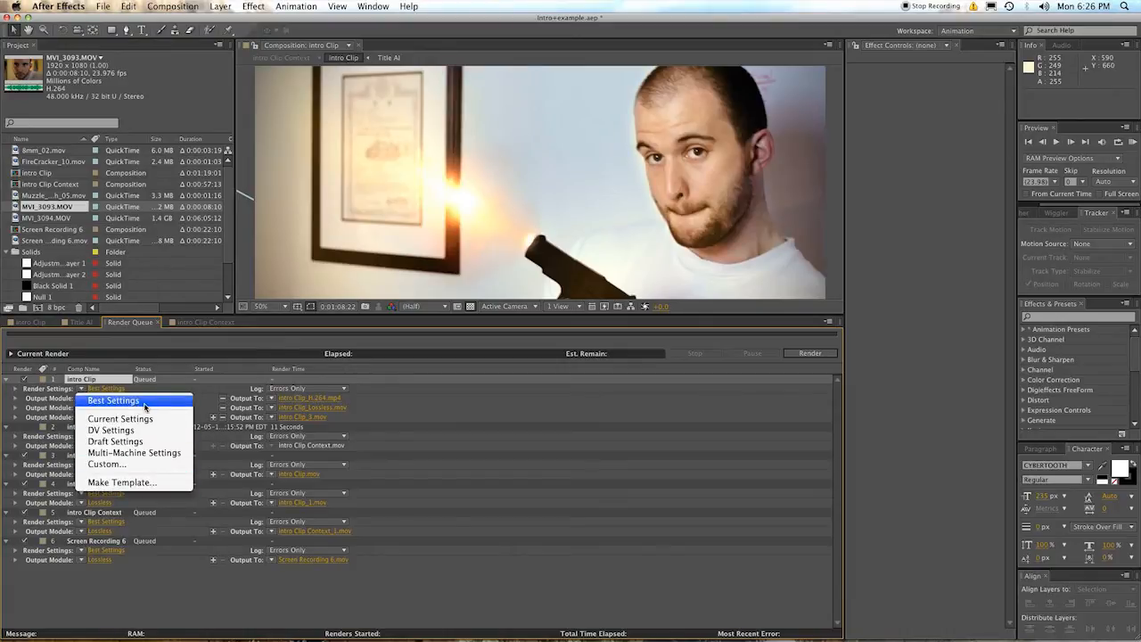
mouse_move(134, 452)
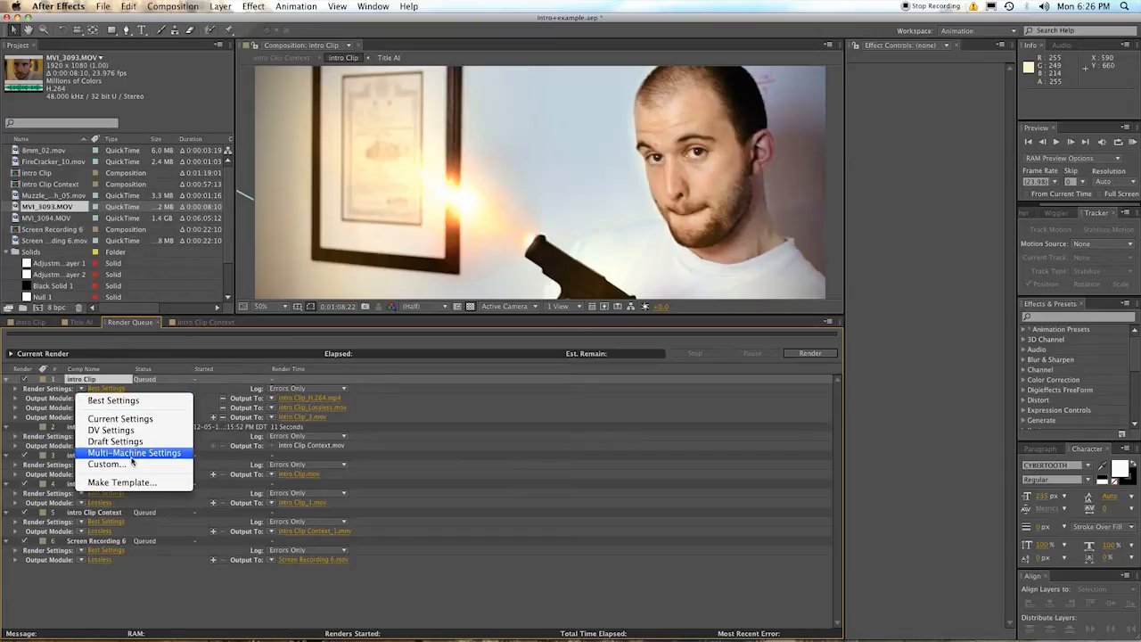
mouse_move(115, 442)
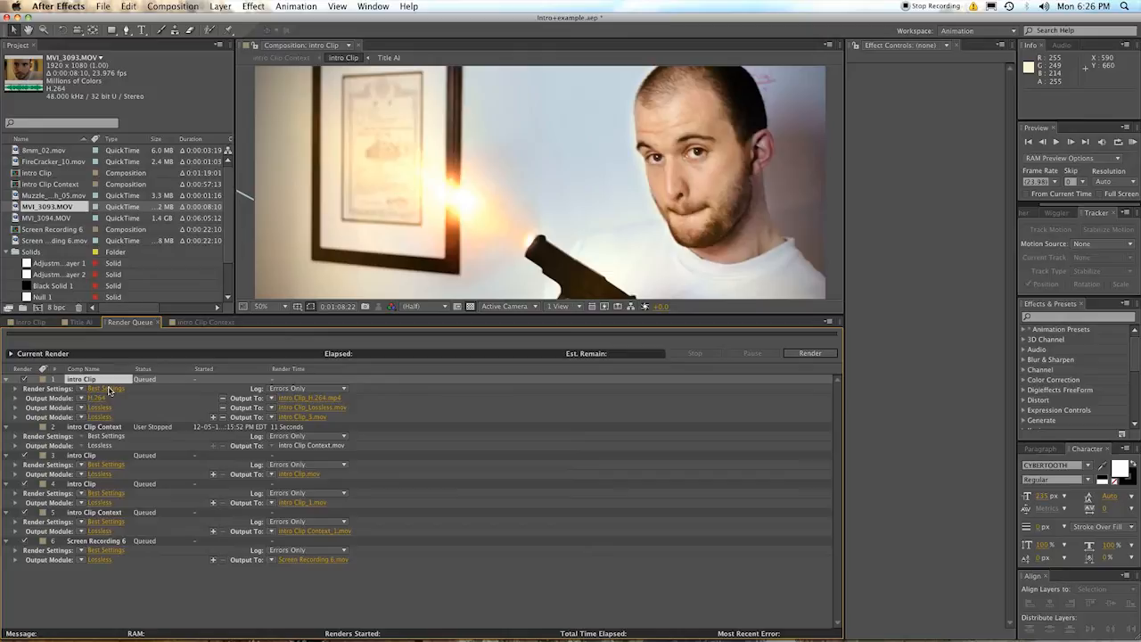
click(105, 388)
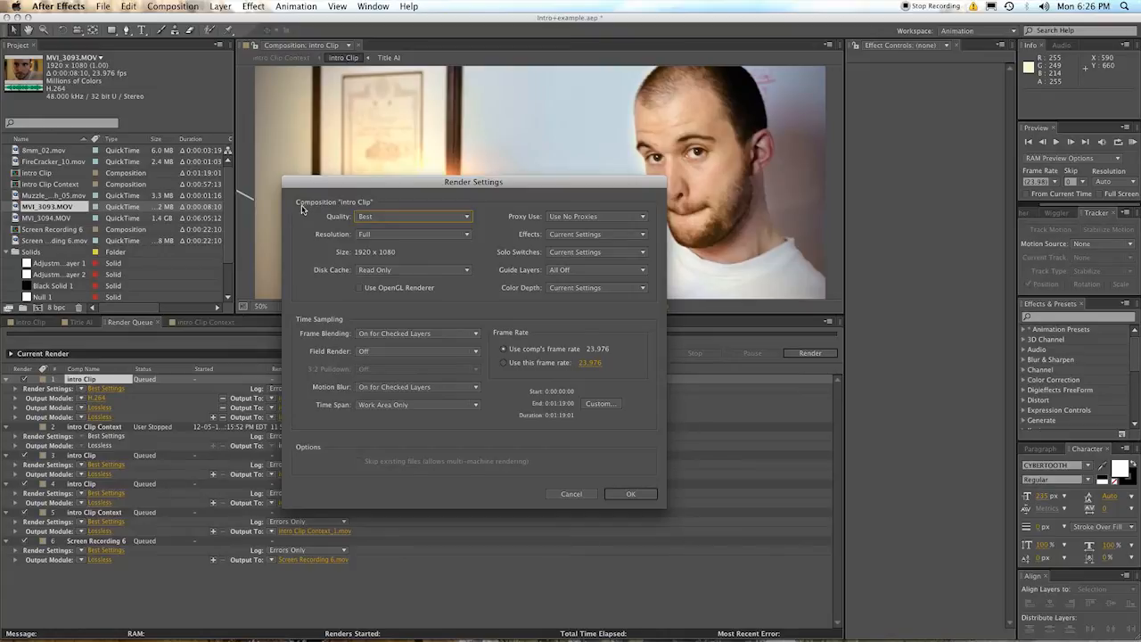
mouse_move(459, 312)
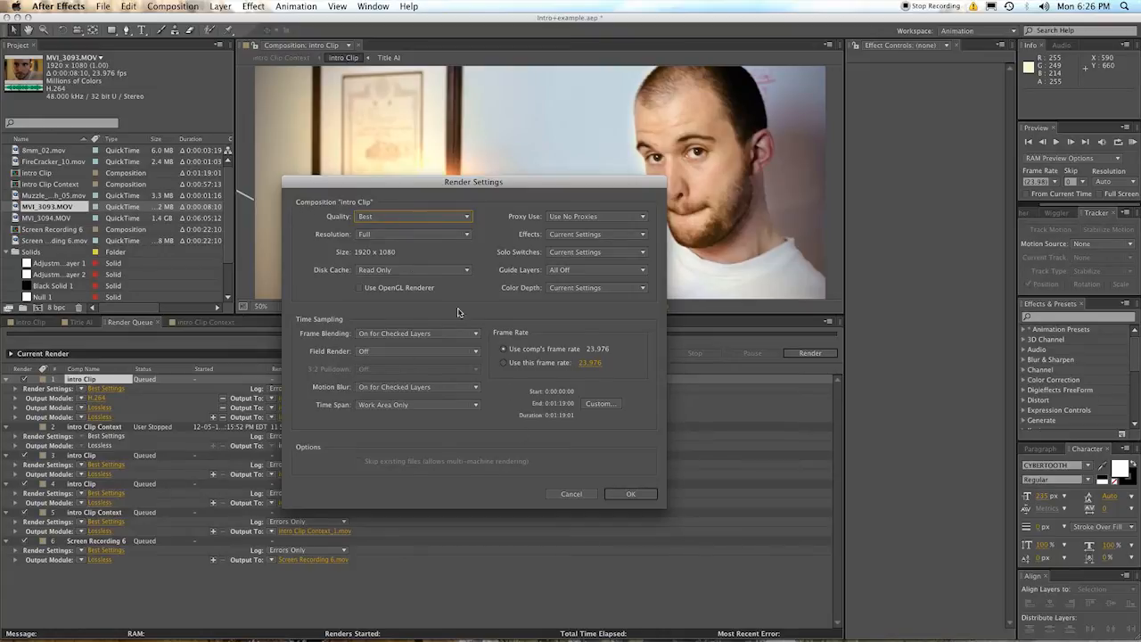
click(413, 216)
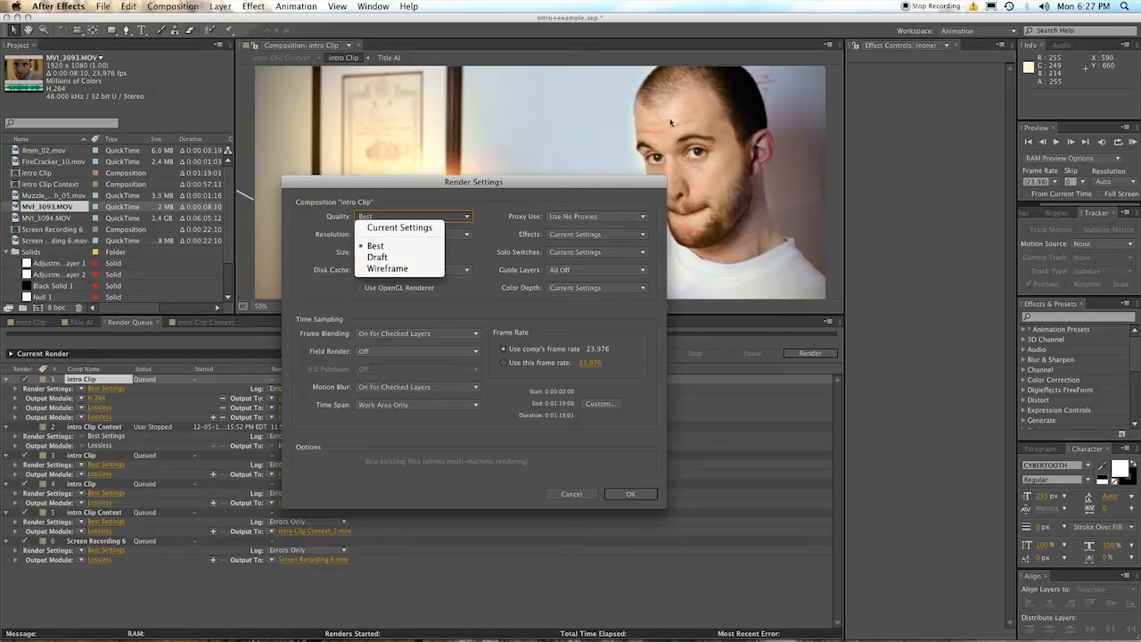
mouse_move(378, 257)
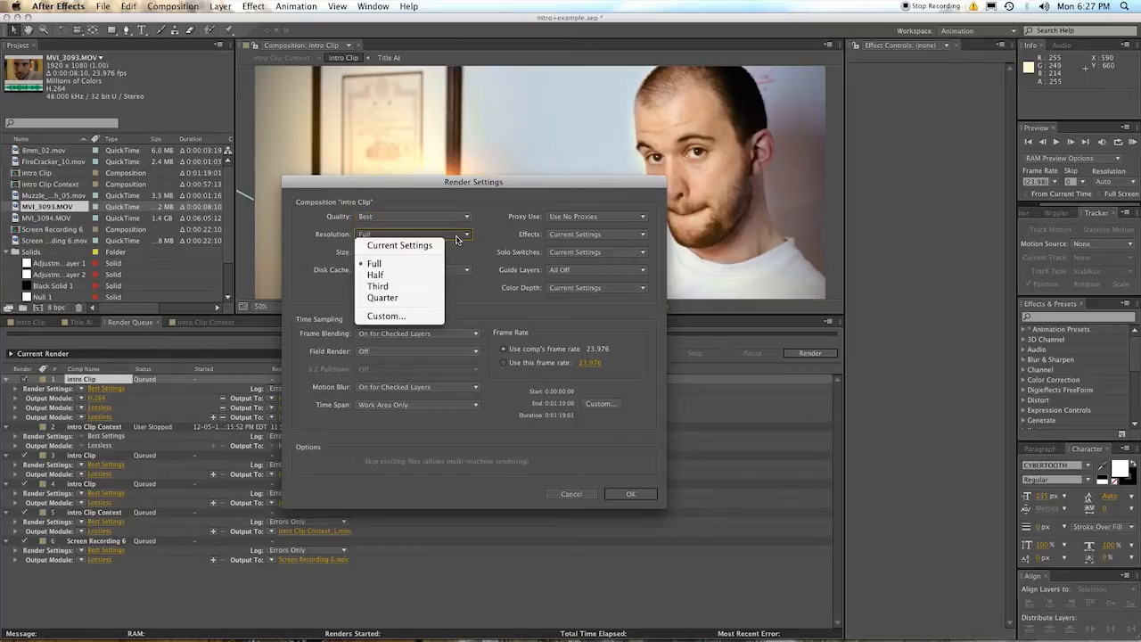
click(374, 274)
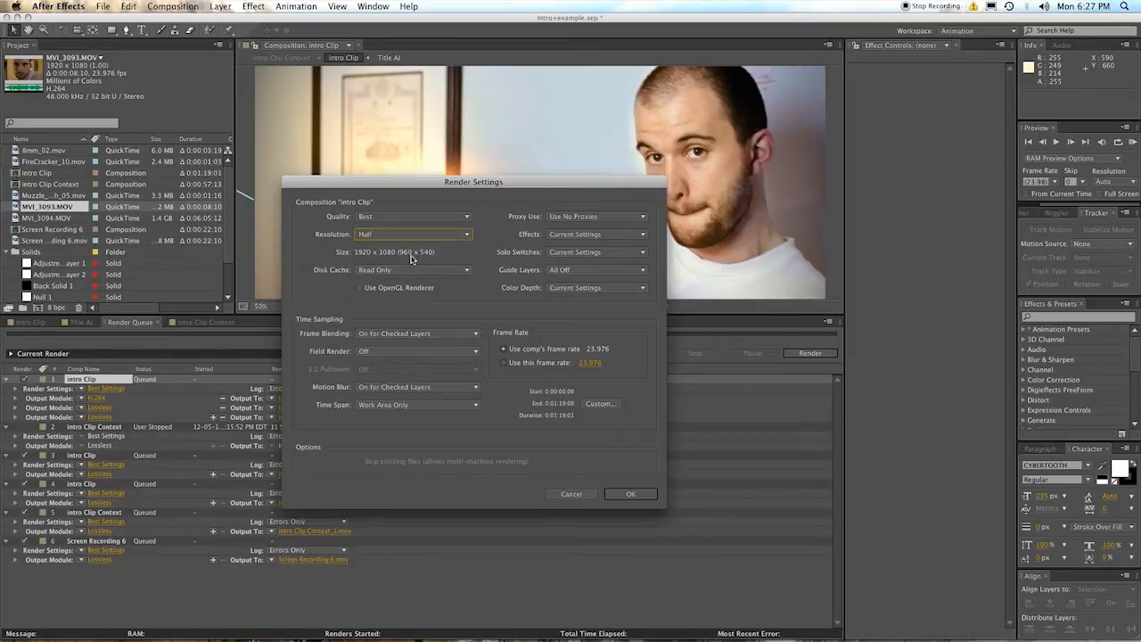
mouse_move(400, 258)
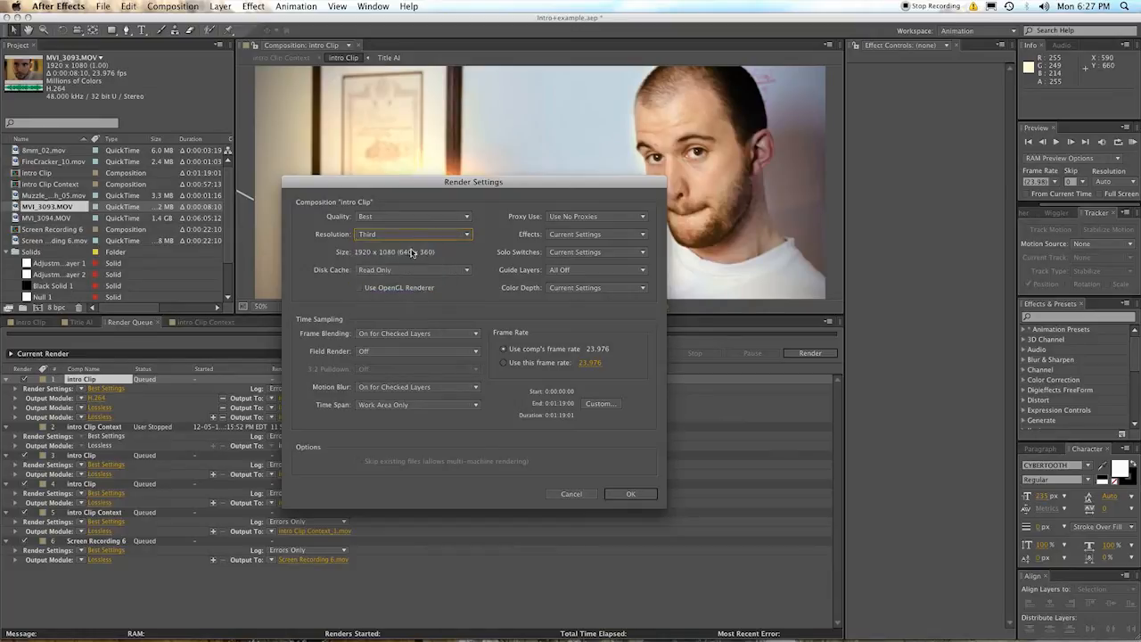
click(413, 233)
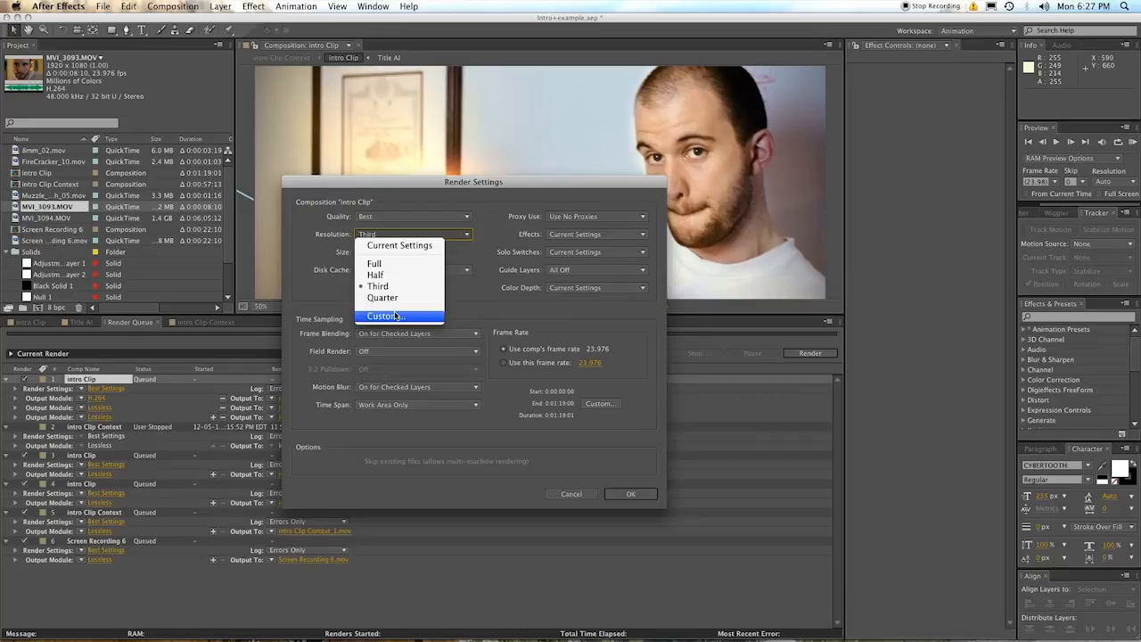
click(384, 316)
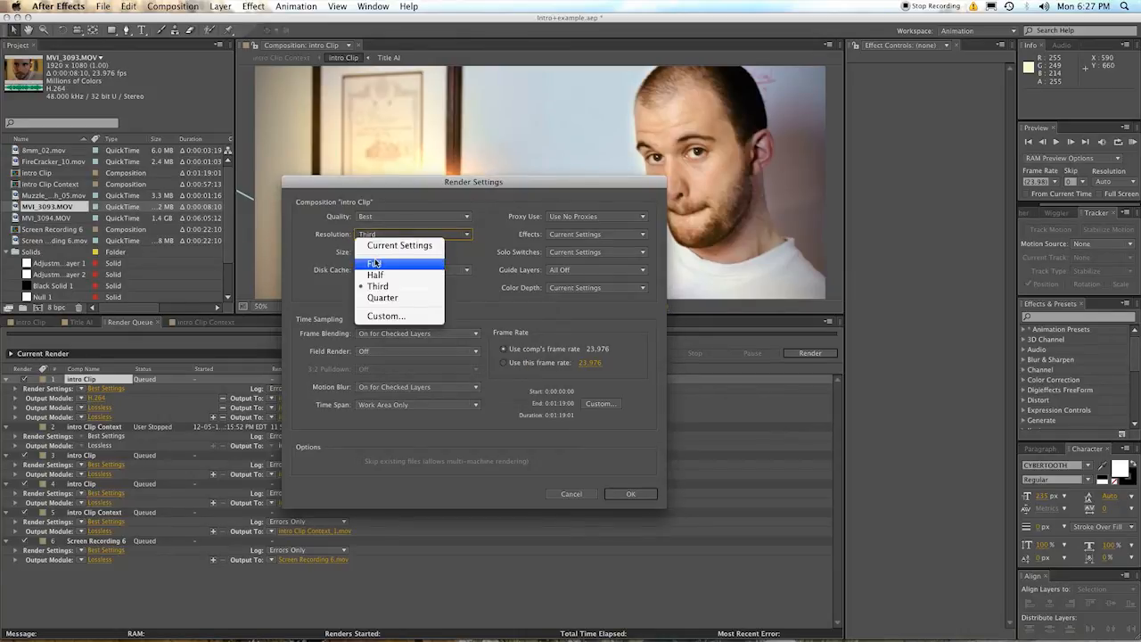
click(375, 262)
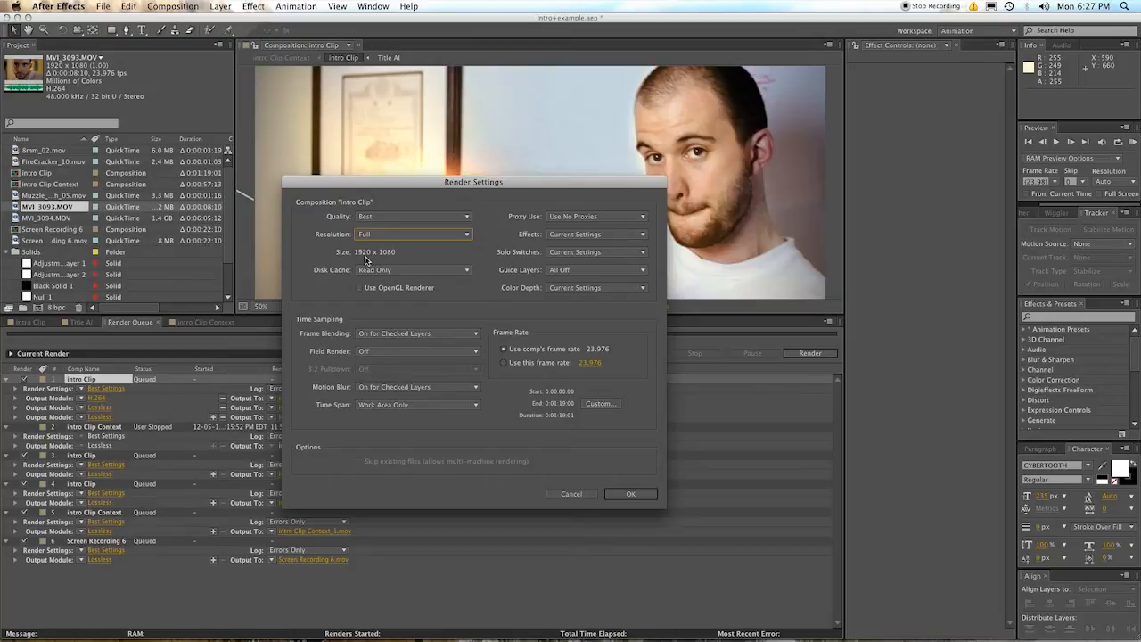
click(412, 269)
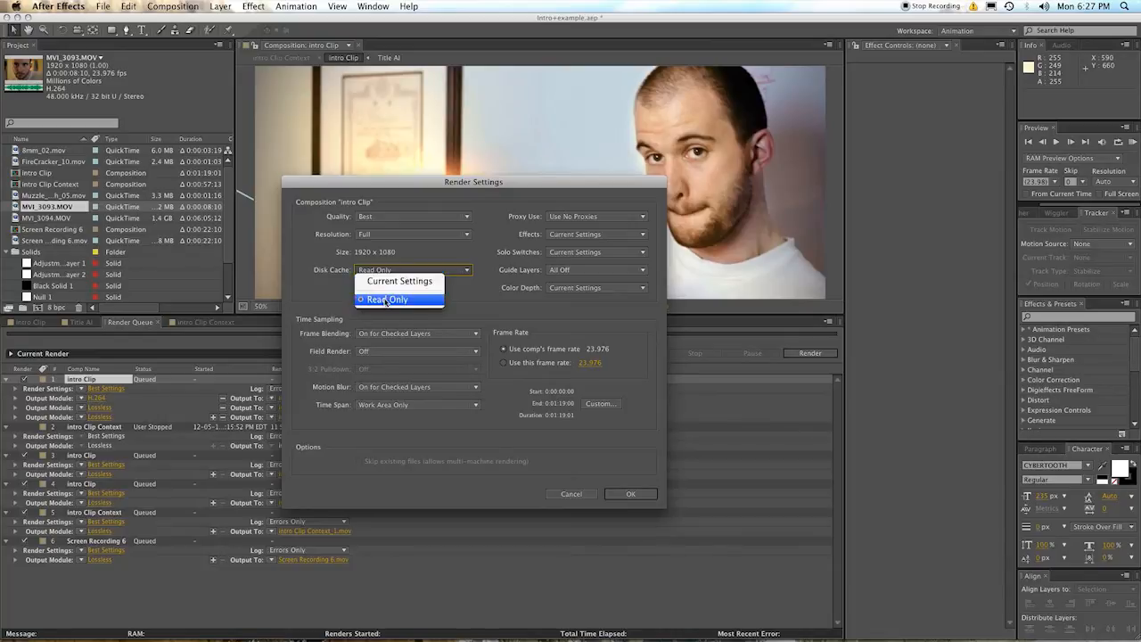
click(386, 299)
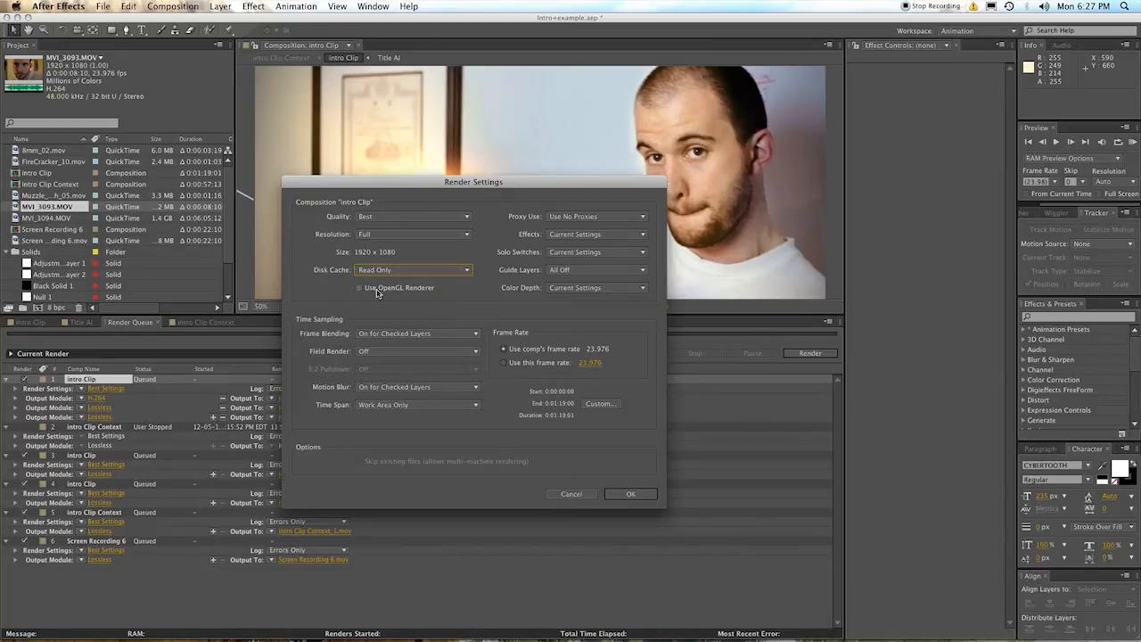
mouse_move(454, 296)
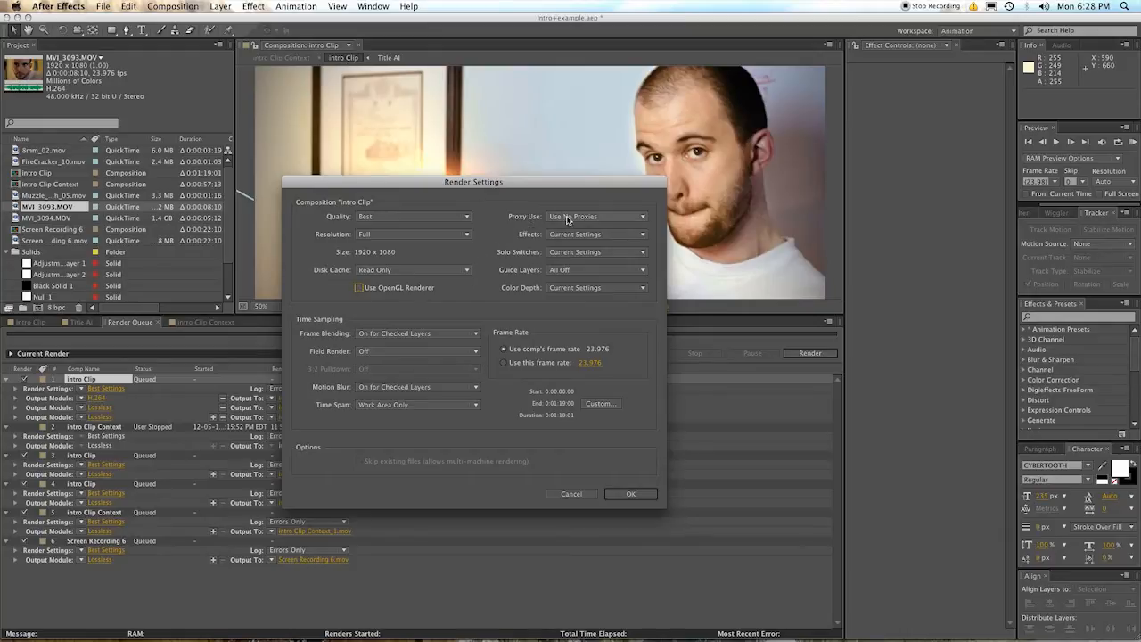
click(595, 215)
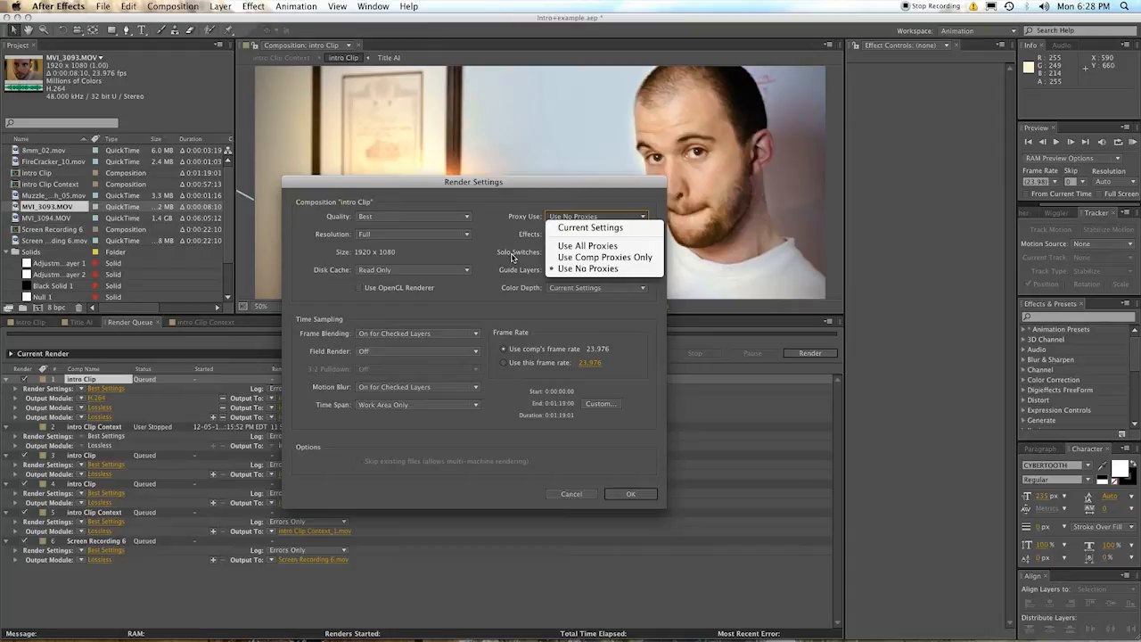
mouse_move(526, 252)
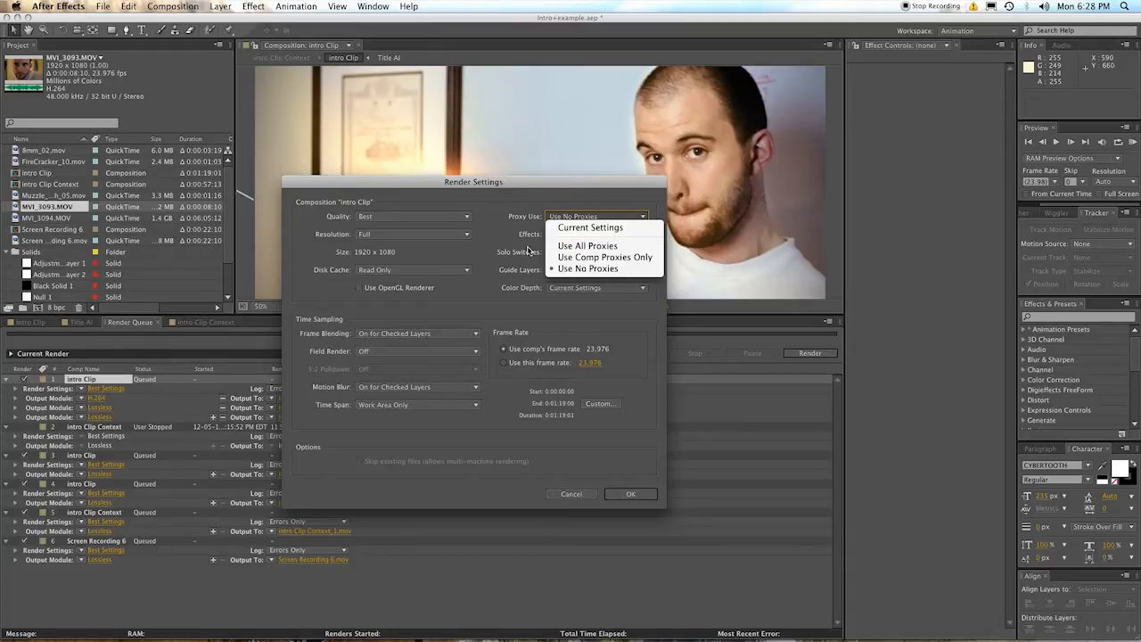
mouse_move(588, 245)
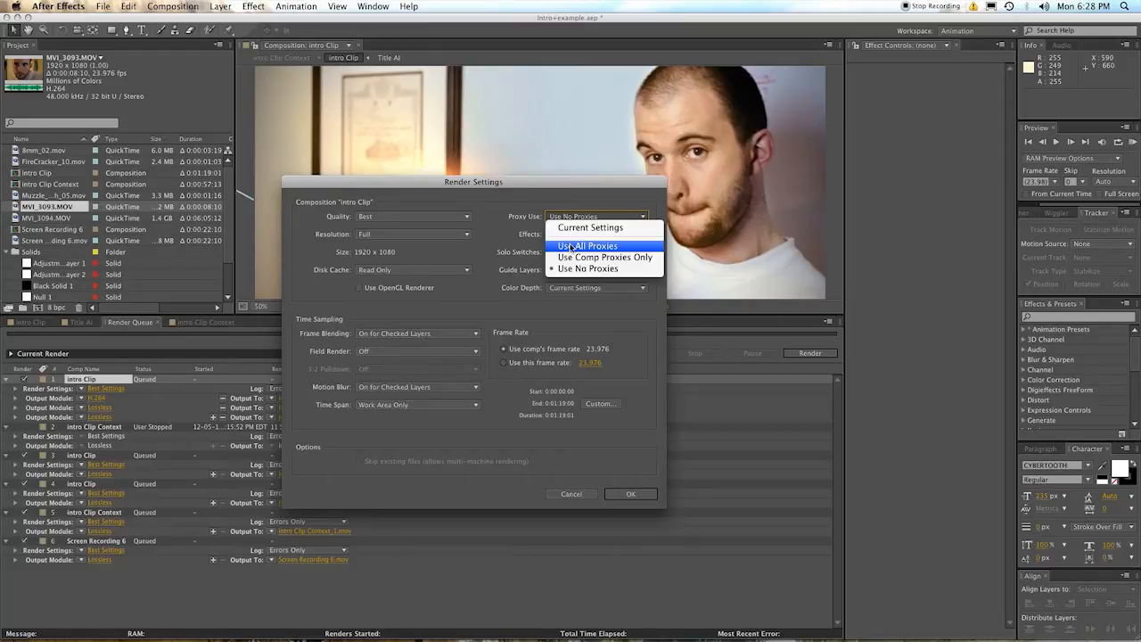
mouse_move(604, 256)
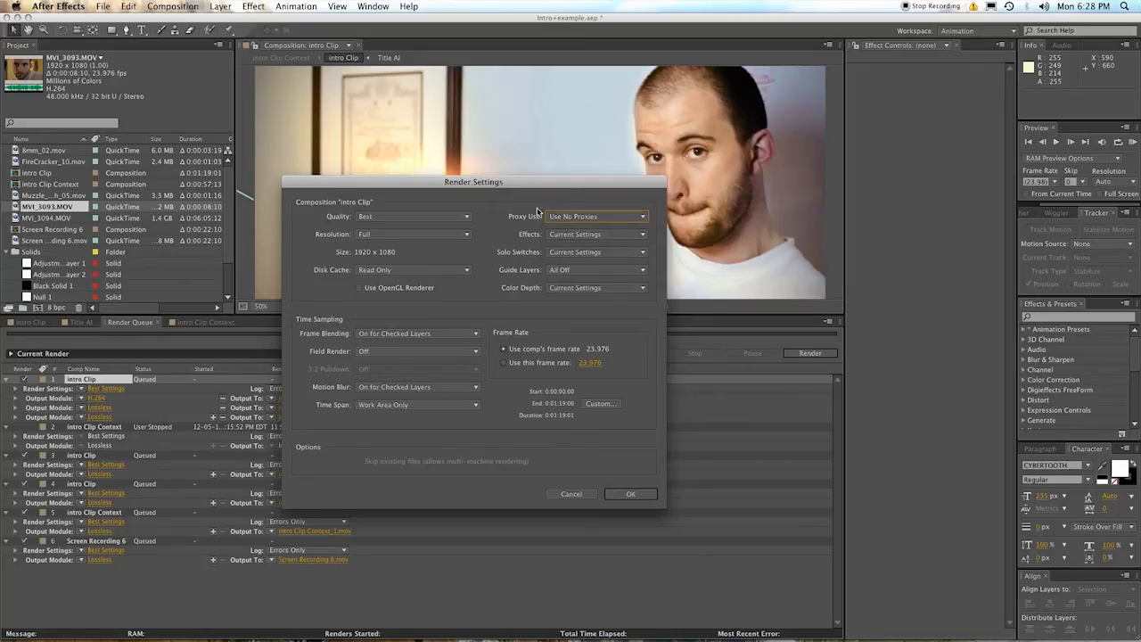
click(596, 234)
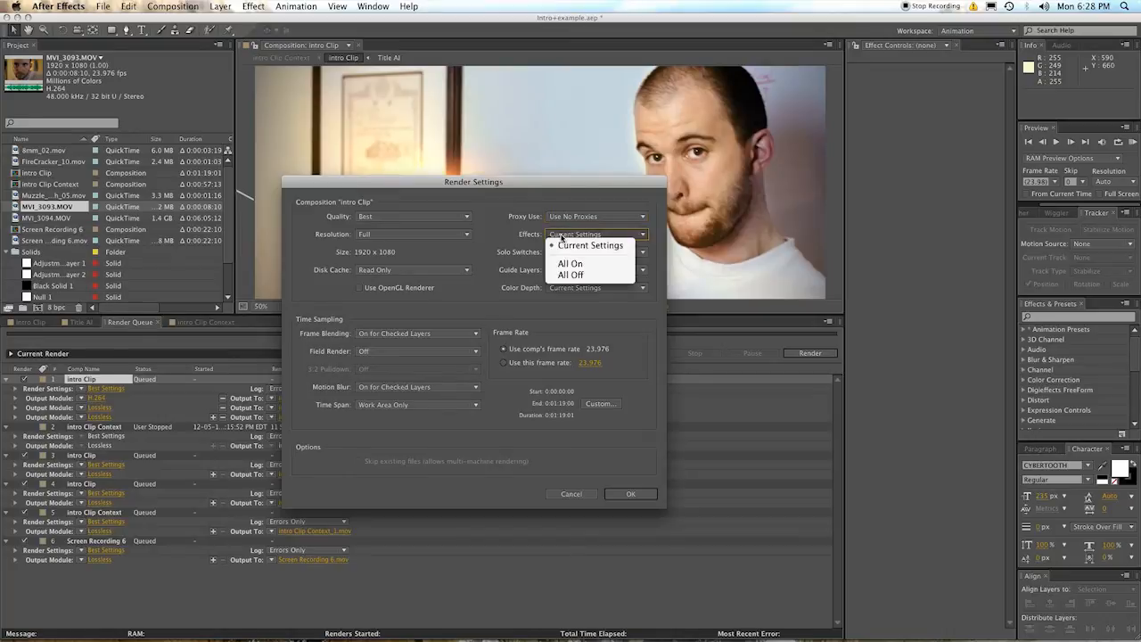
mouse_move(588, 245)
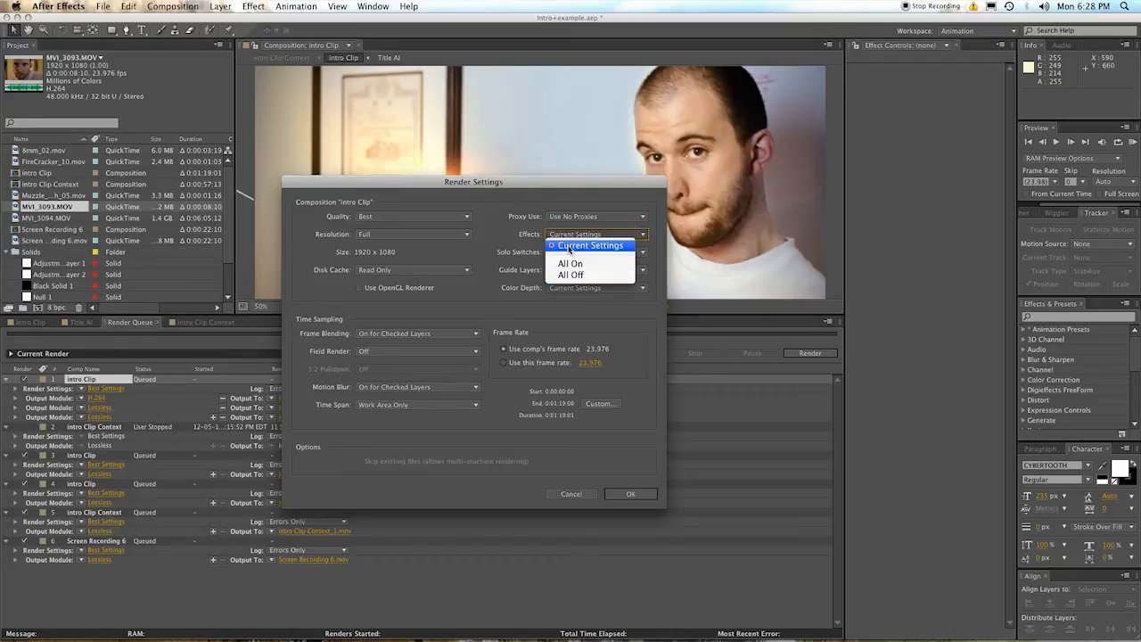
click(589, 245)
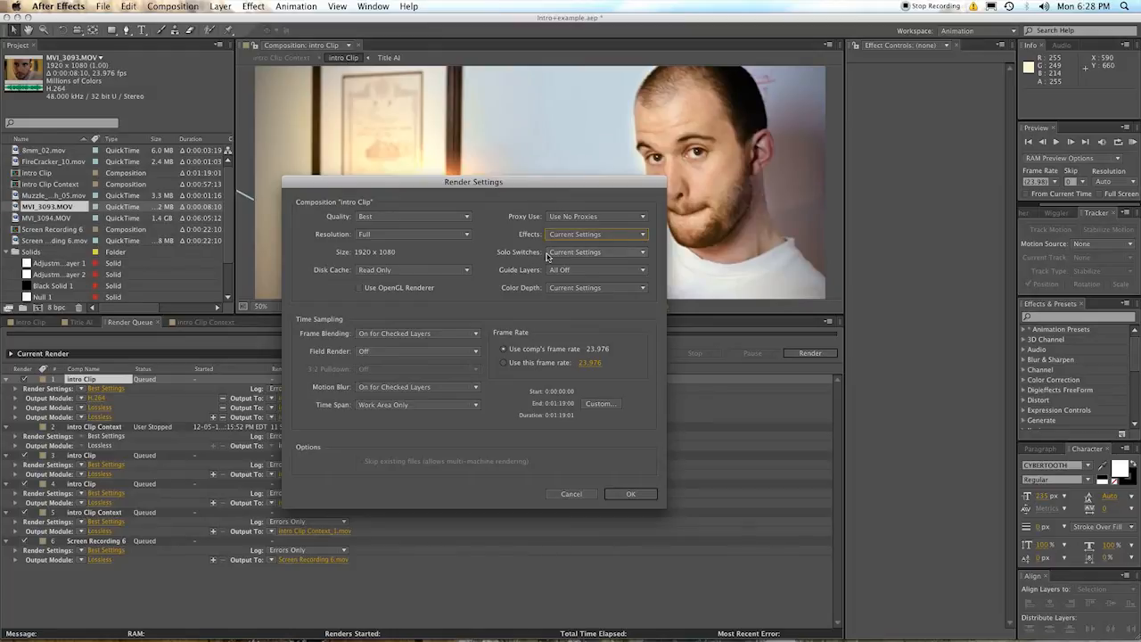
click(597, 251)
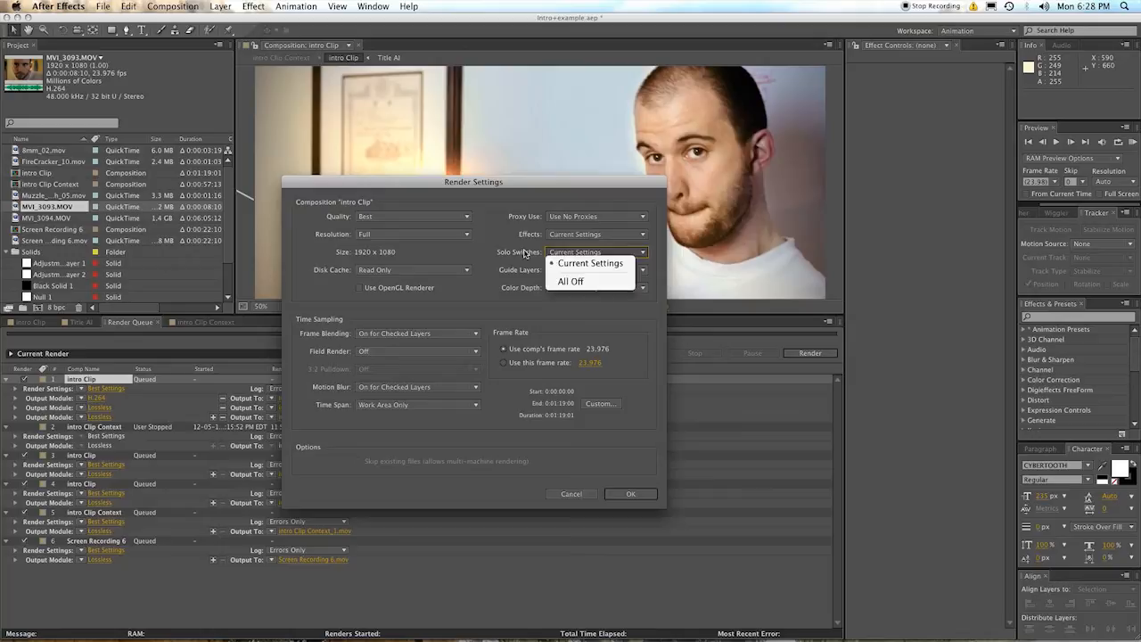
click(588, 263)
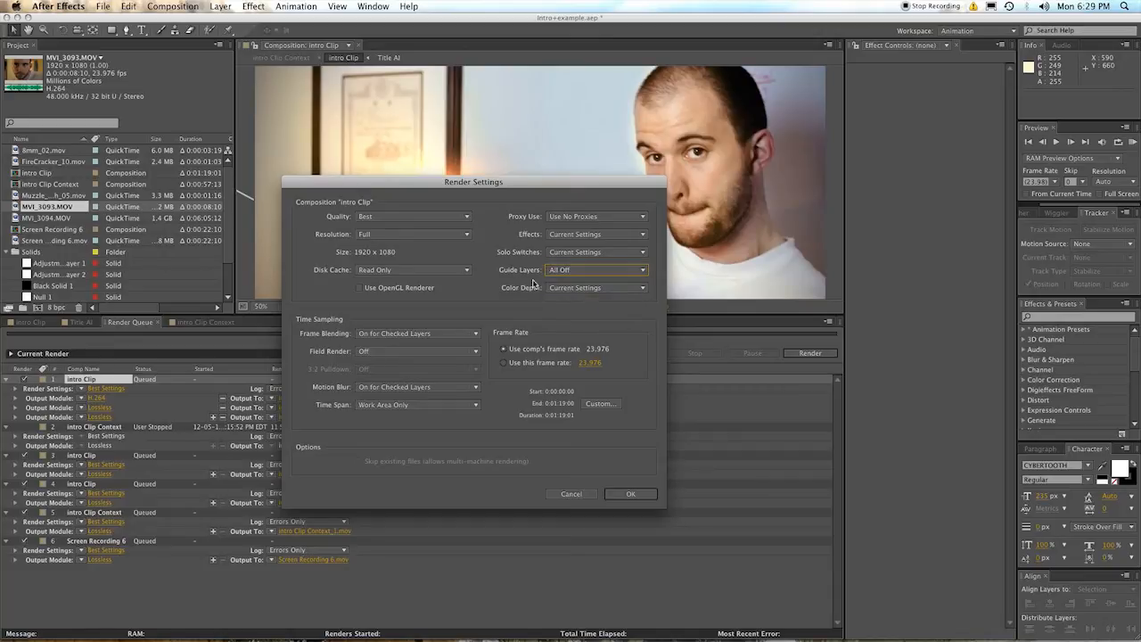
click(595, 287)
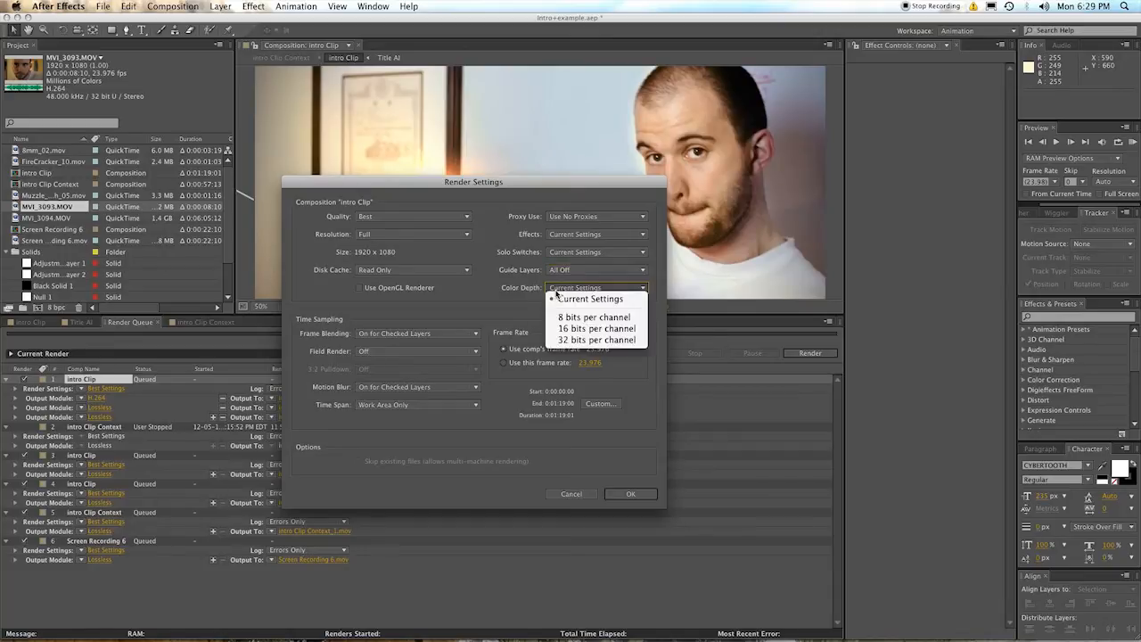
mouse_move(596, 317)
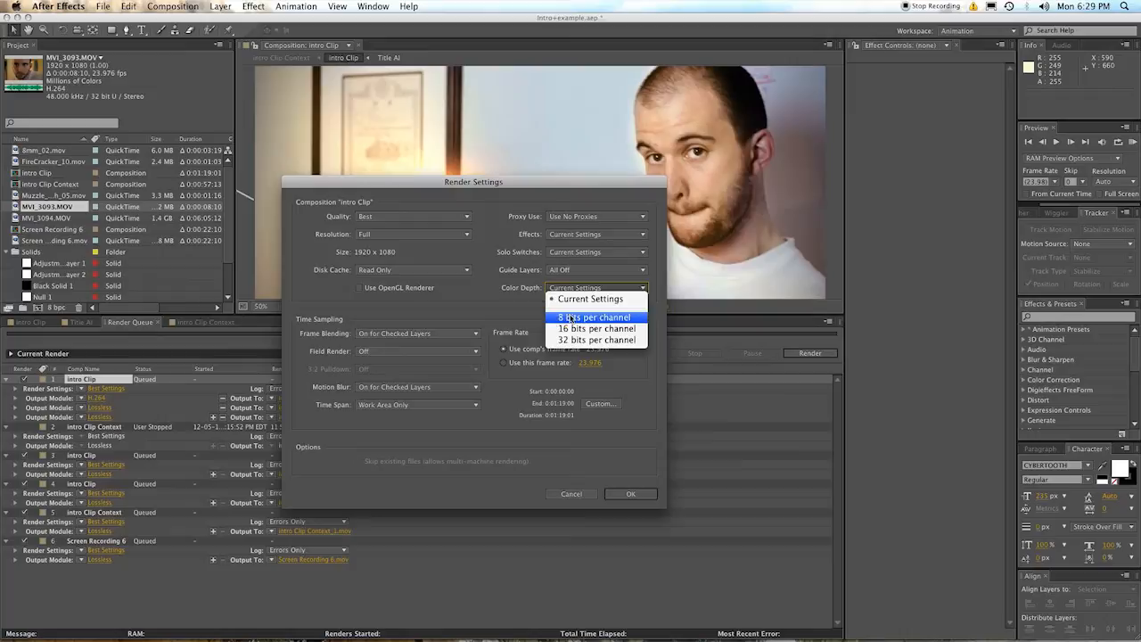
mouse_move(590, 298)
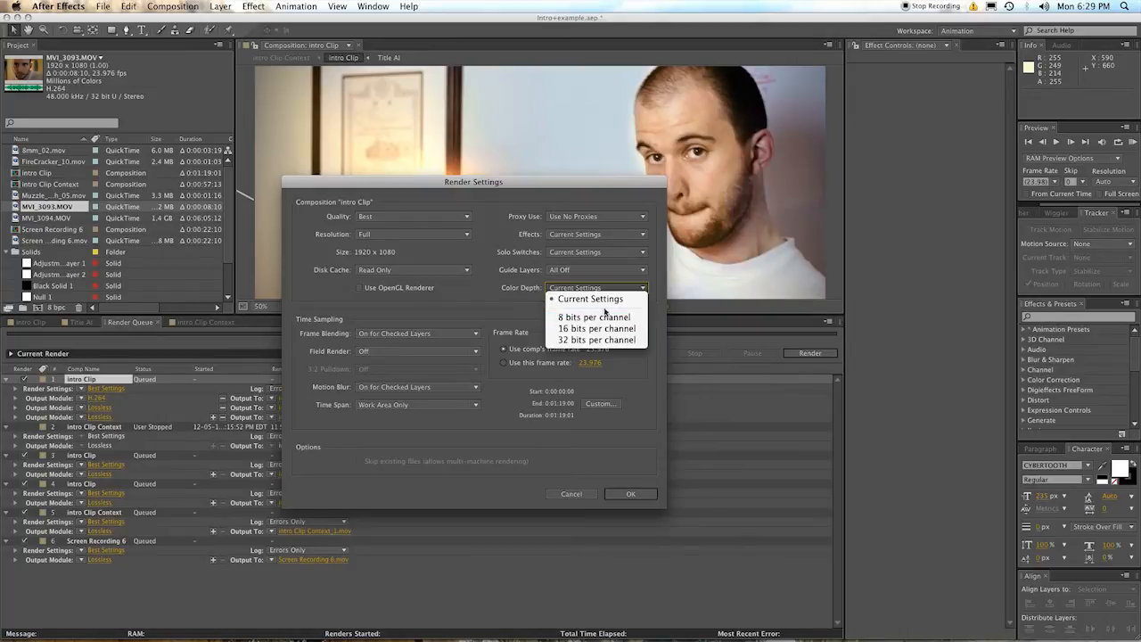
mouse_move(596, 340)
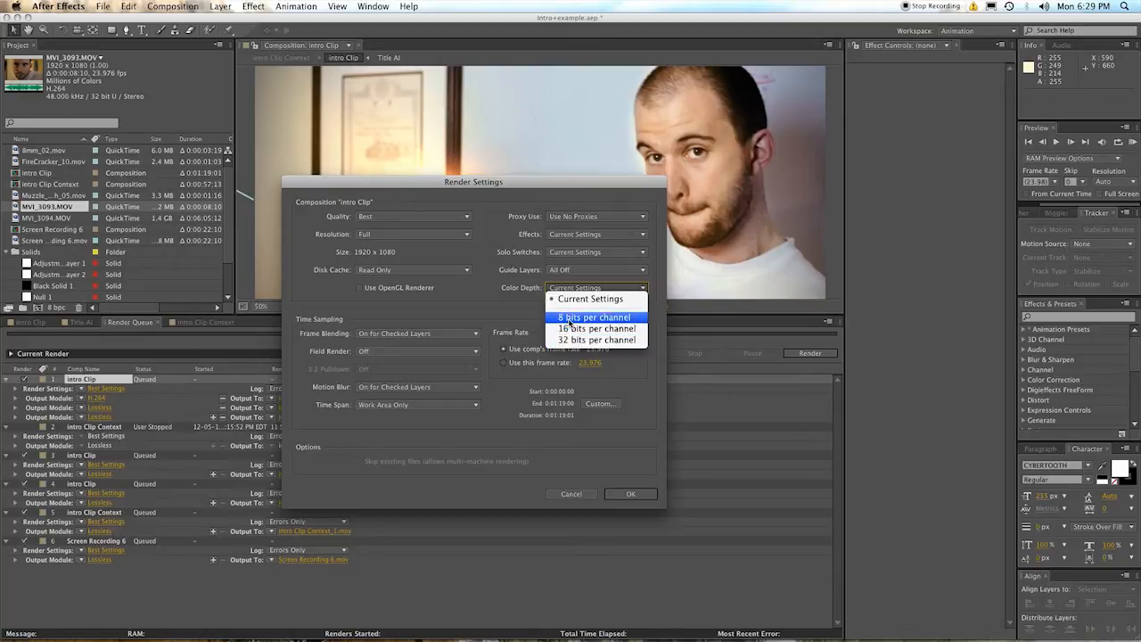
mouse_move(596, 339)
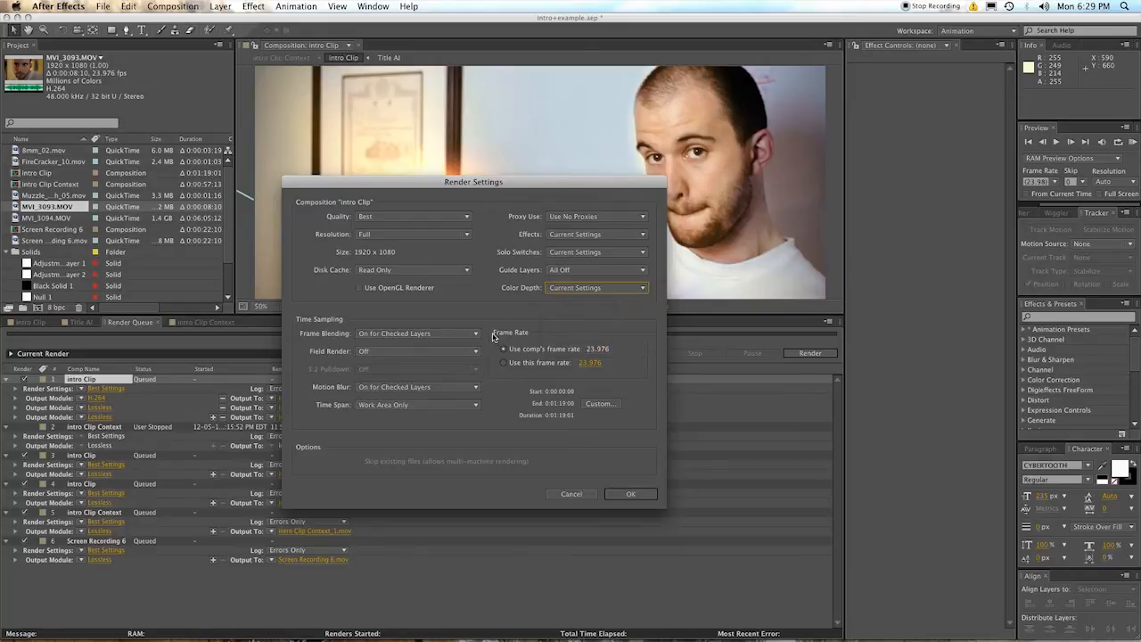
click(418, 332)
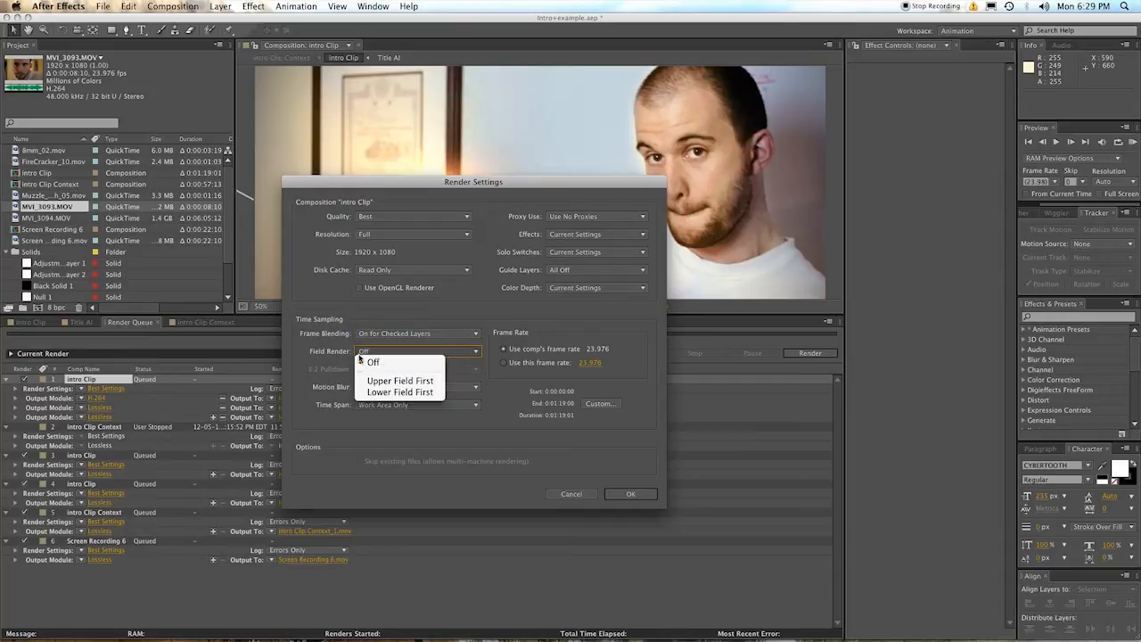
mouse_move(399, 381)
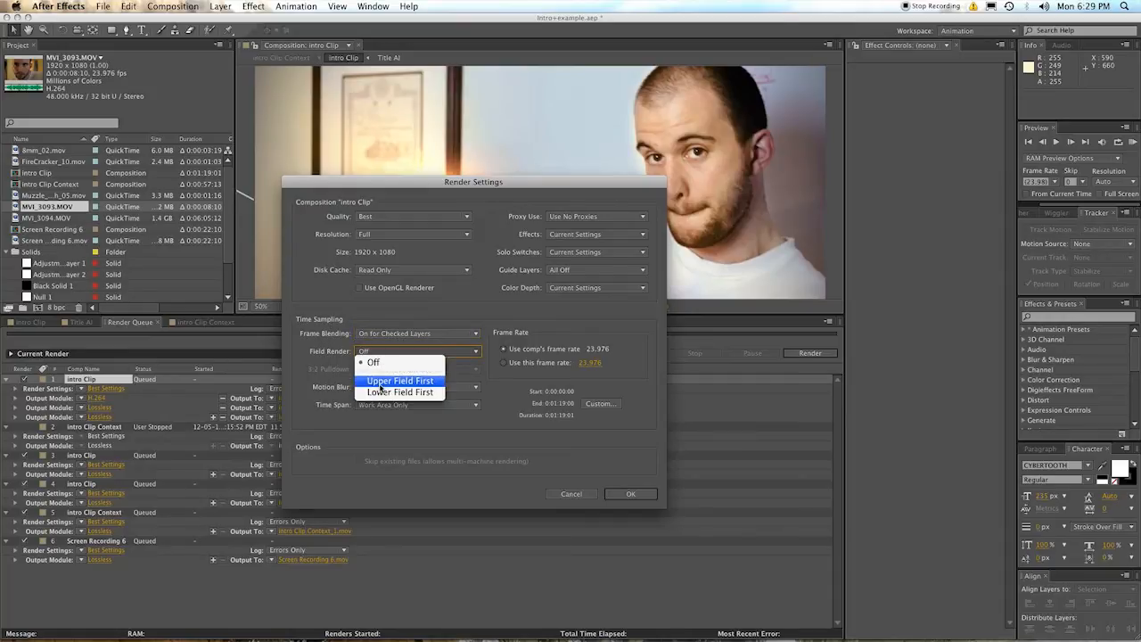
mouse_move(372, 362)
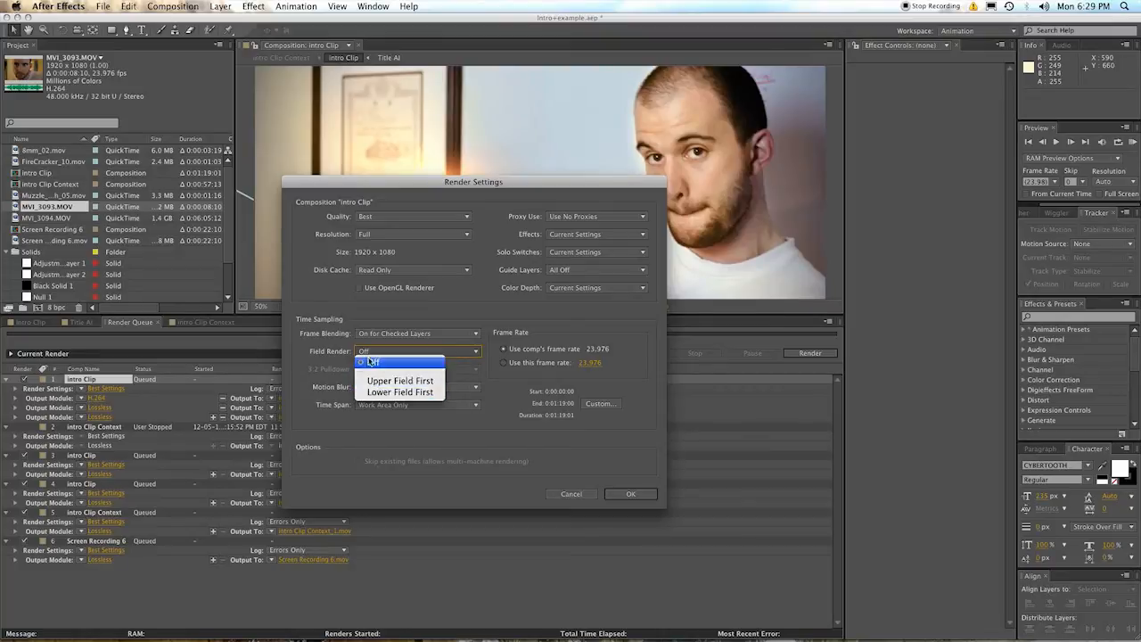
click(417, 386)
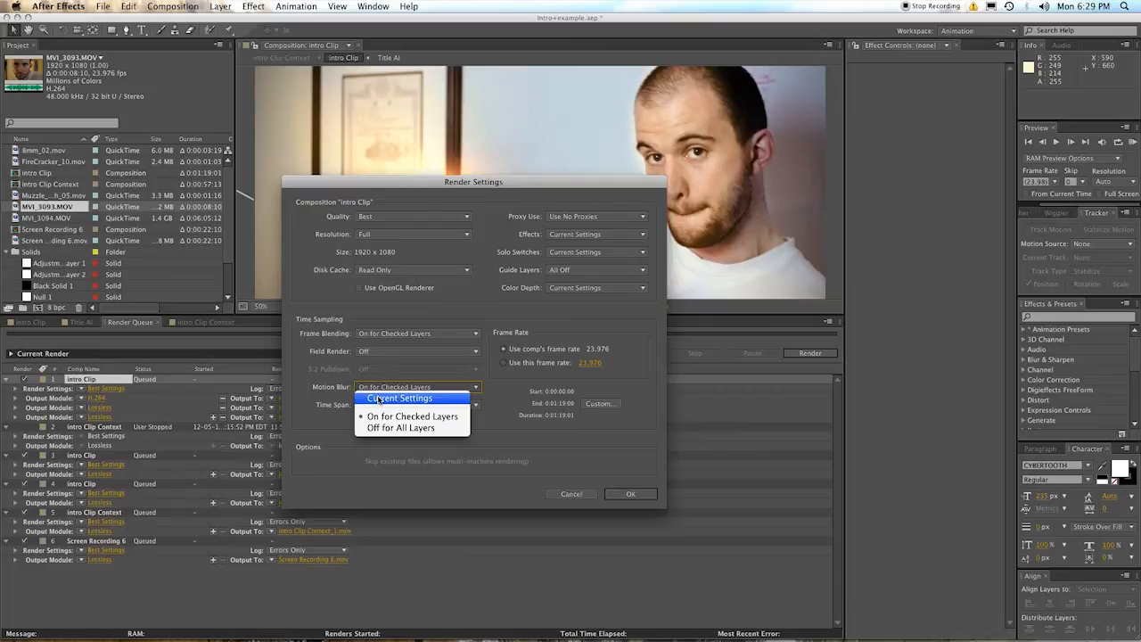
mouse_move(411, 416)
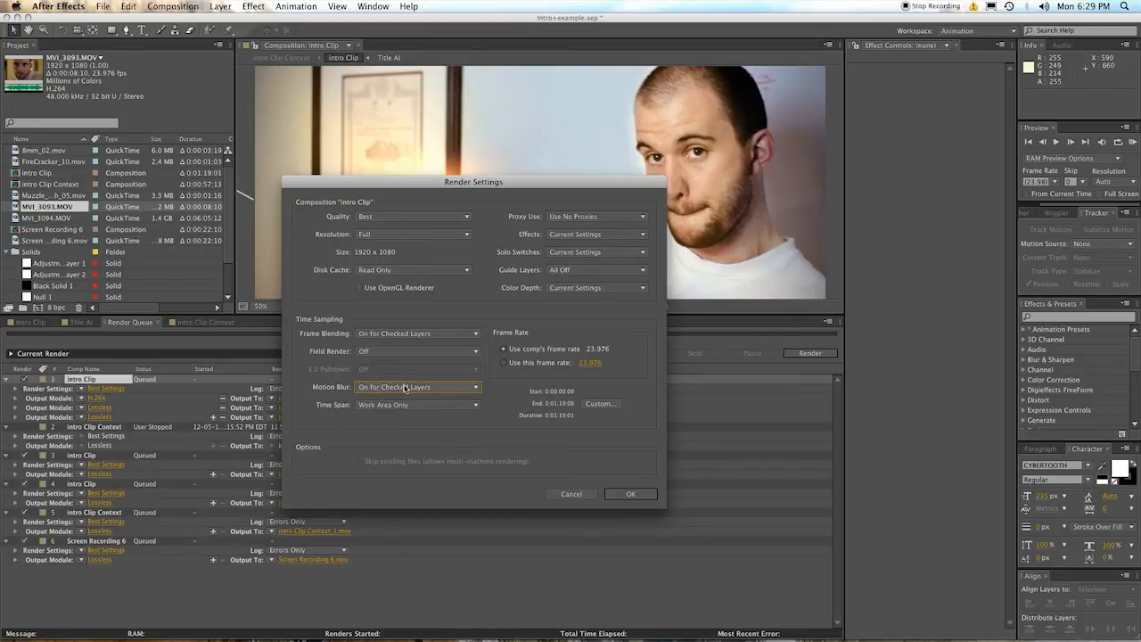
click(417, 405)
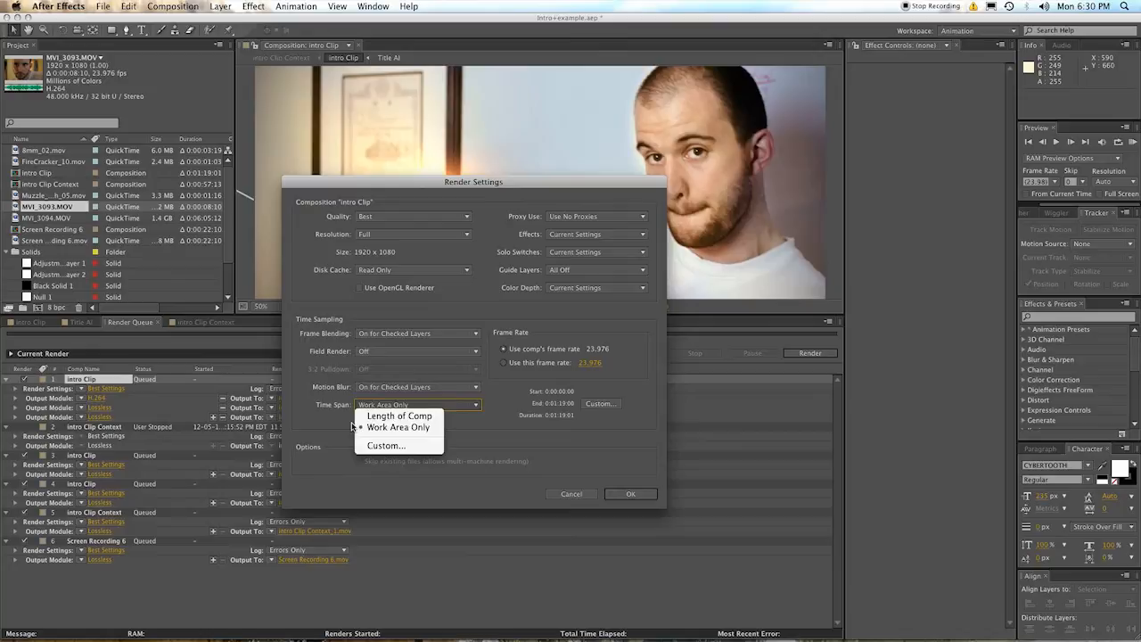
click(399, 427)
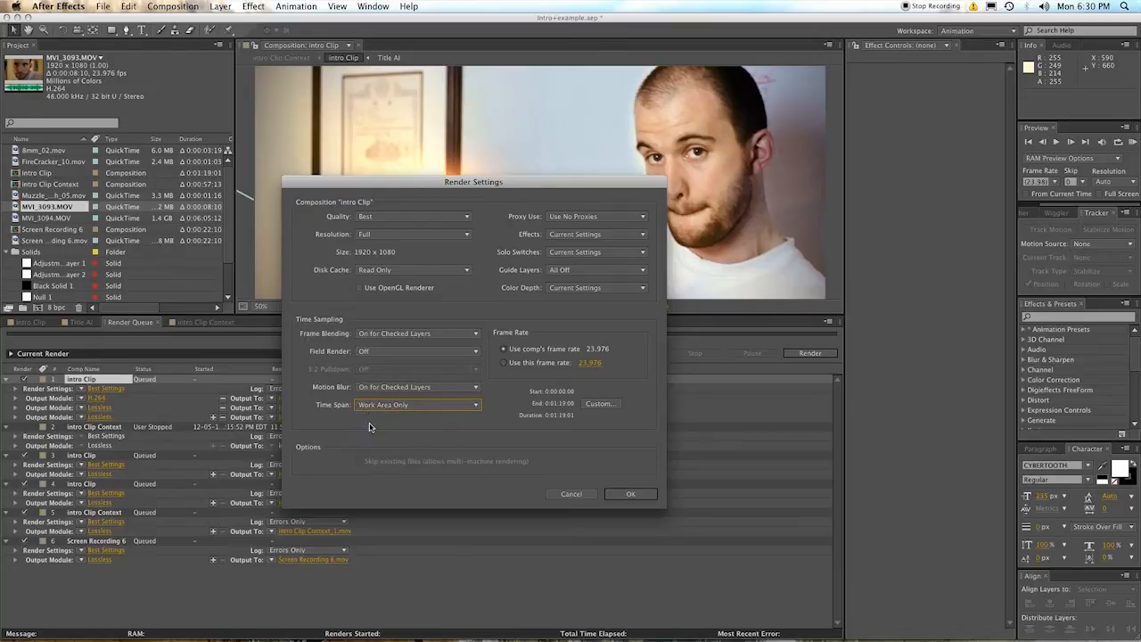
click(630, 493)
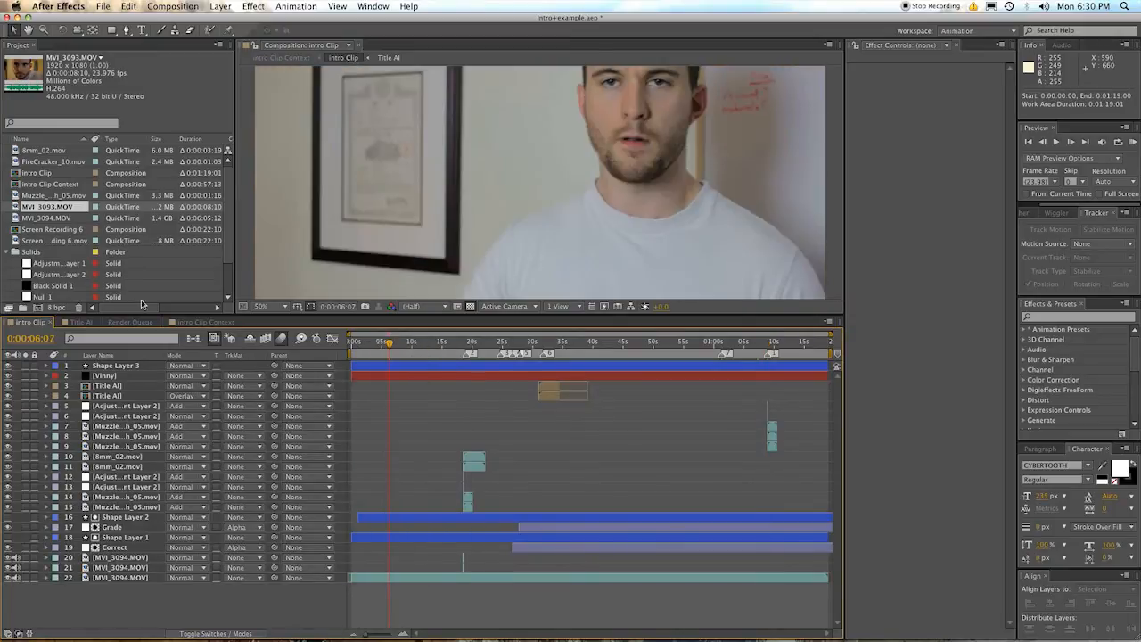
click(130, 322)
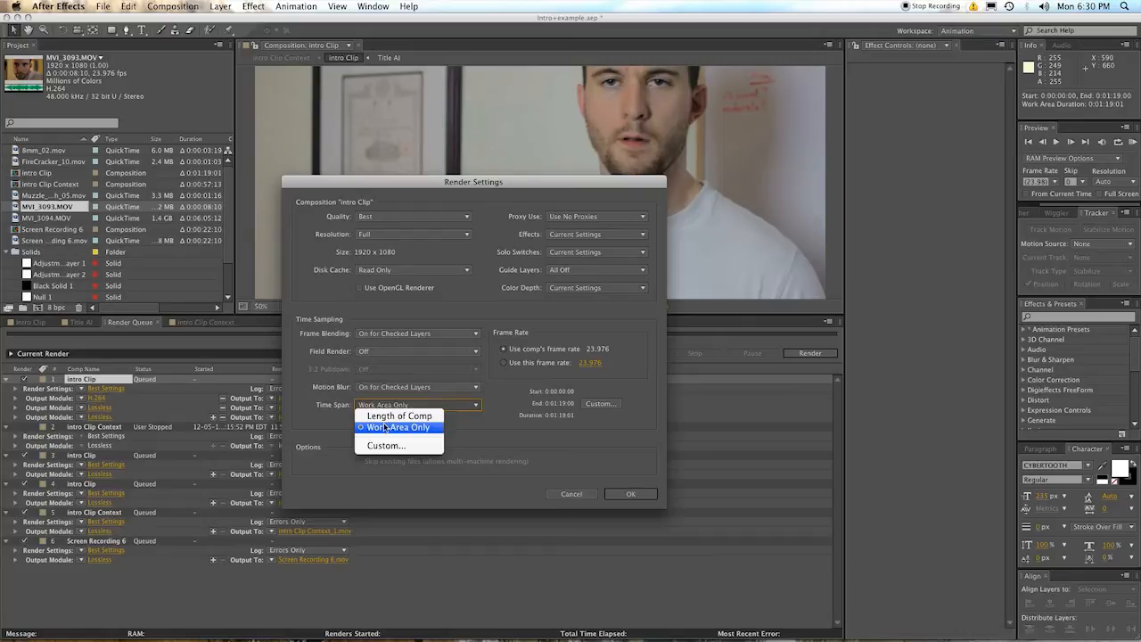
click(385, 445)
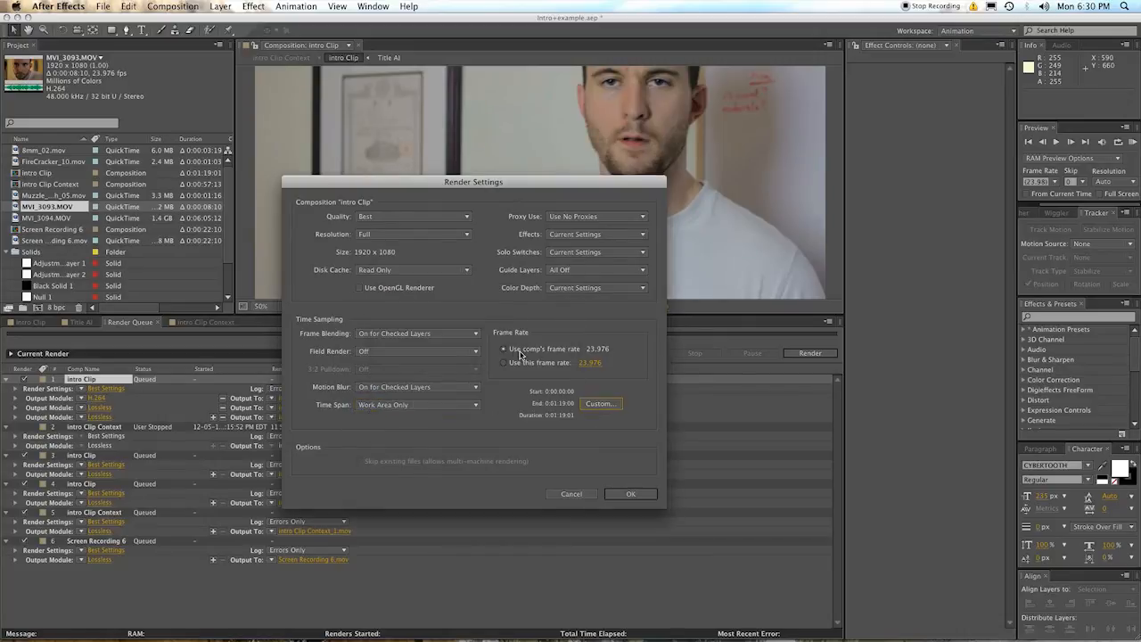
click(504, 348)
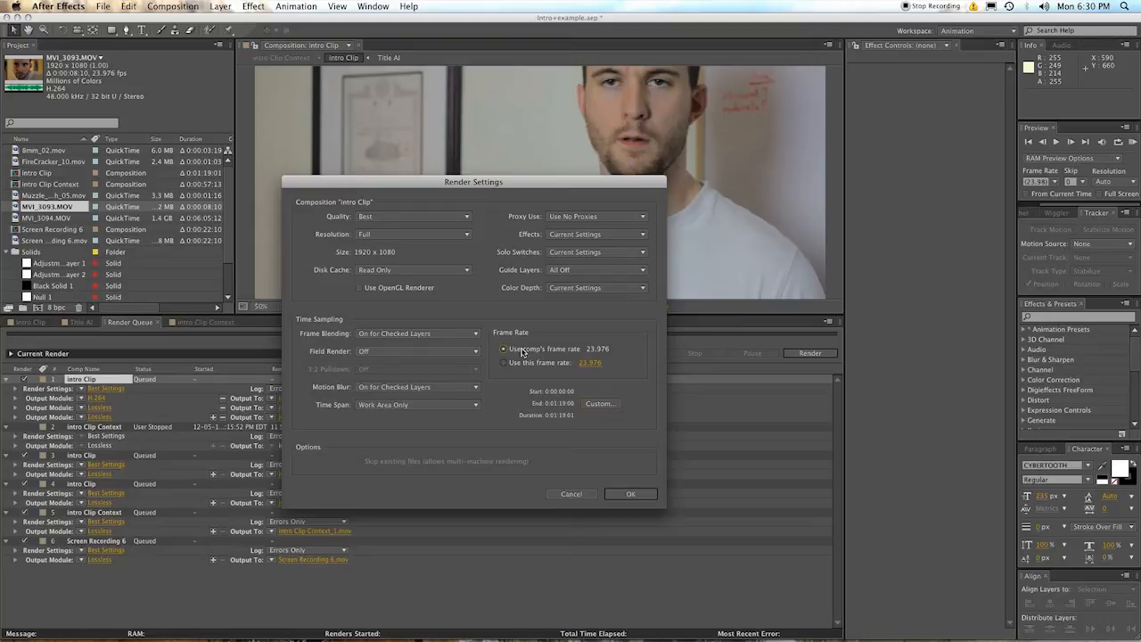
click(504, 363)
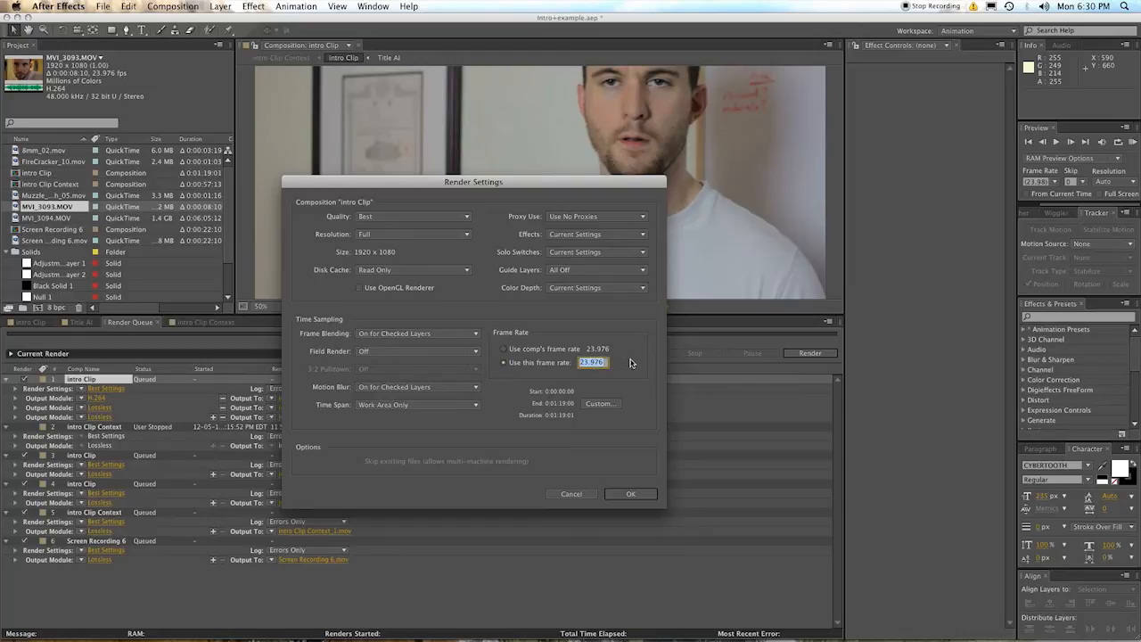
click(504, 348)
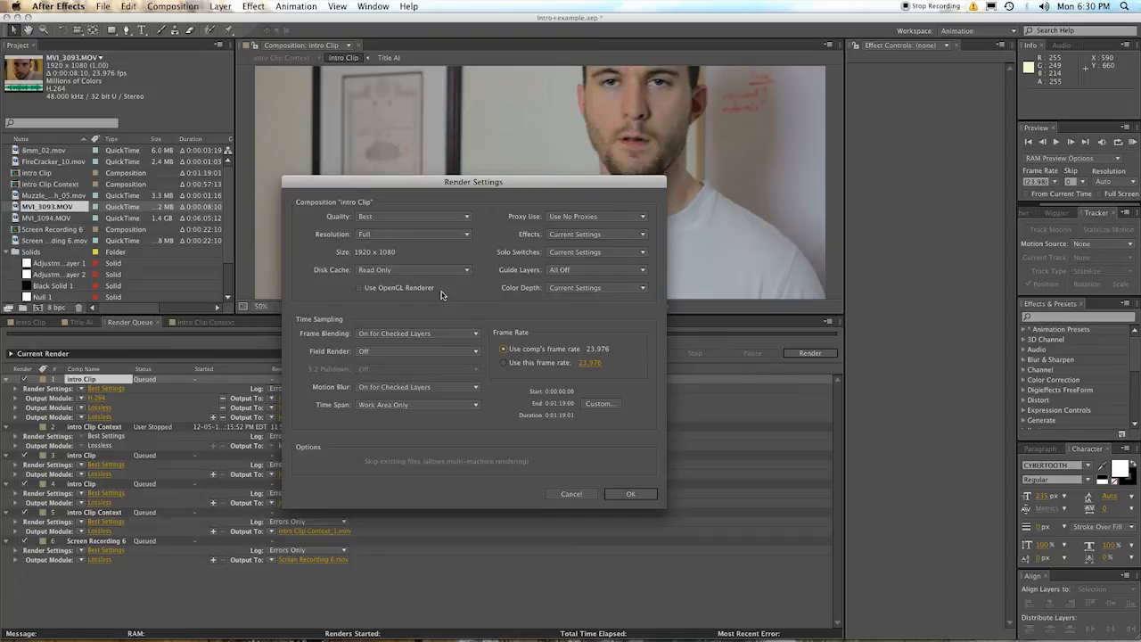
mouse_move(451, 405)
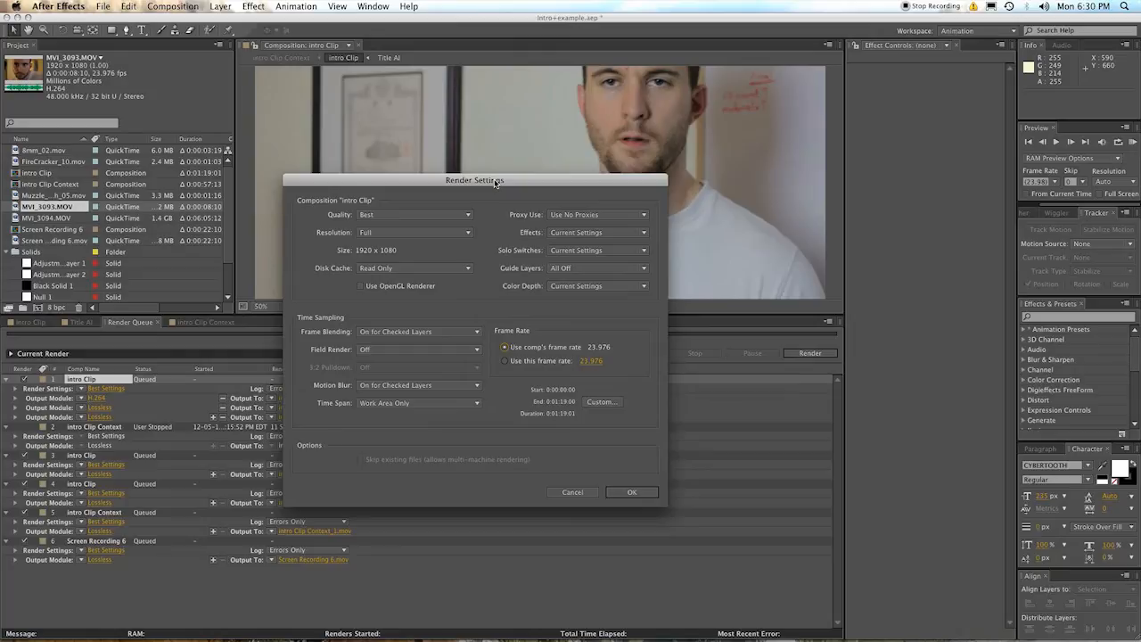
mouse_move(496, 186)
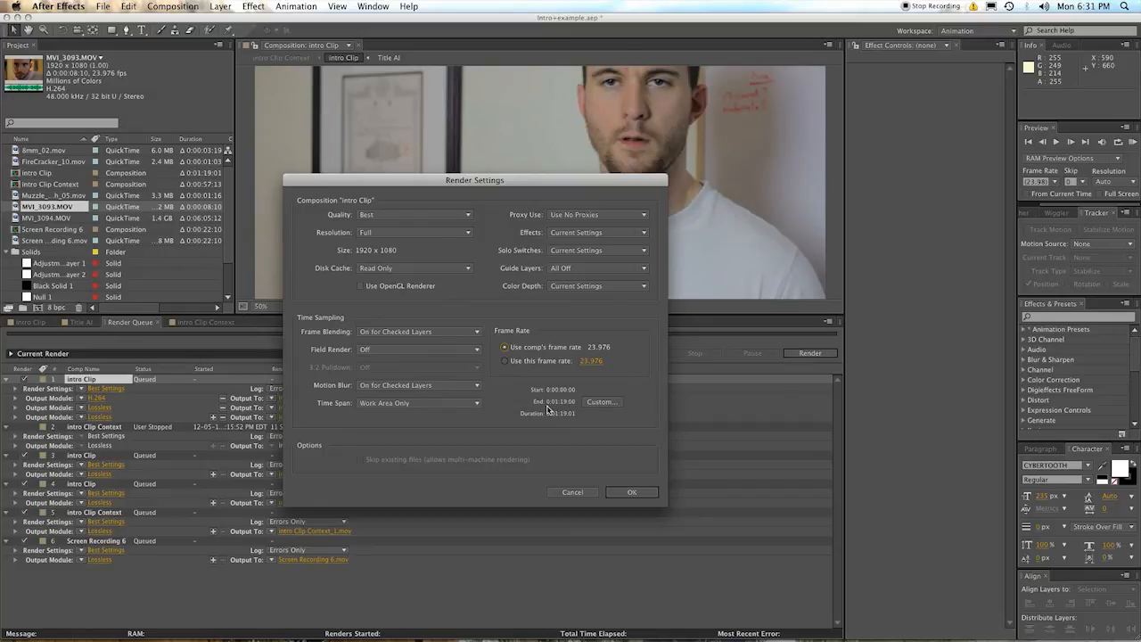
mouse_move(588, 499)
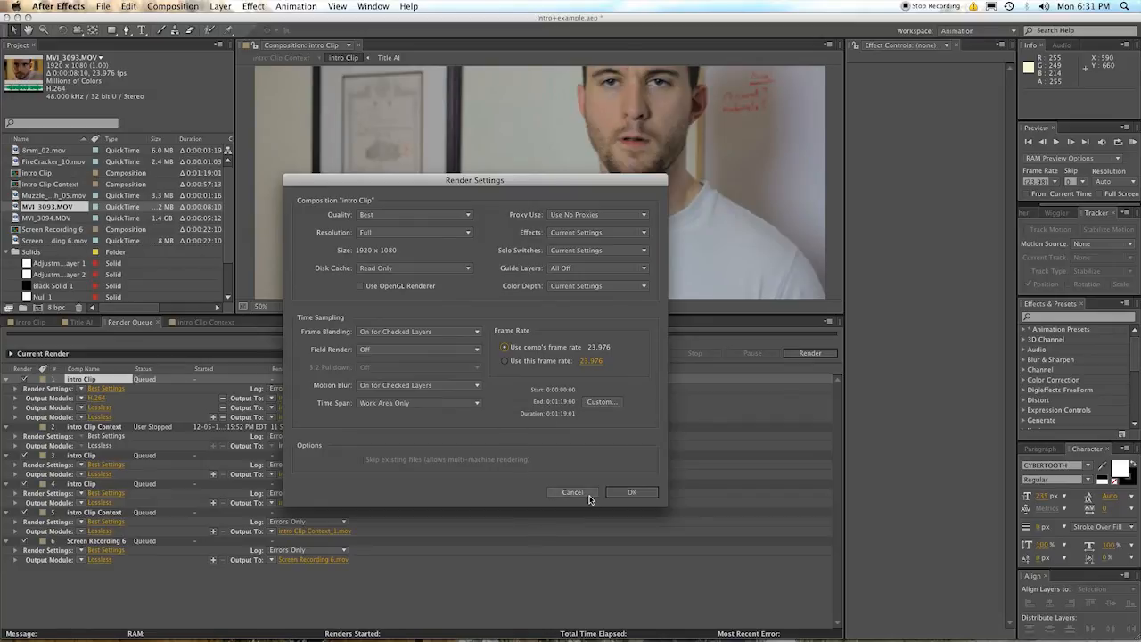
mouse_move(567, 499)
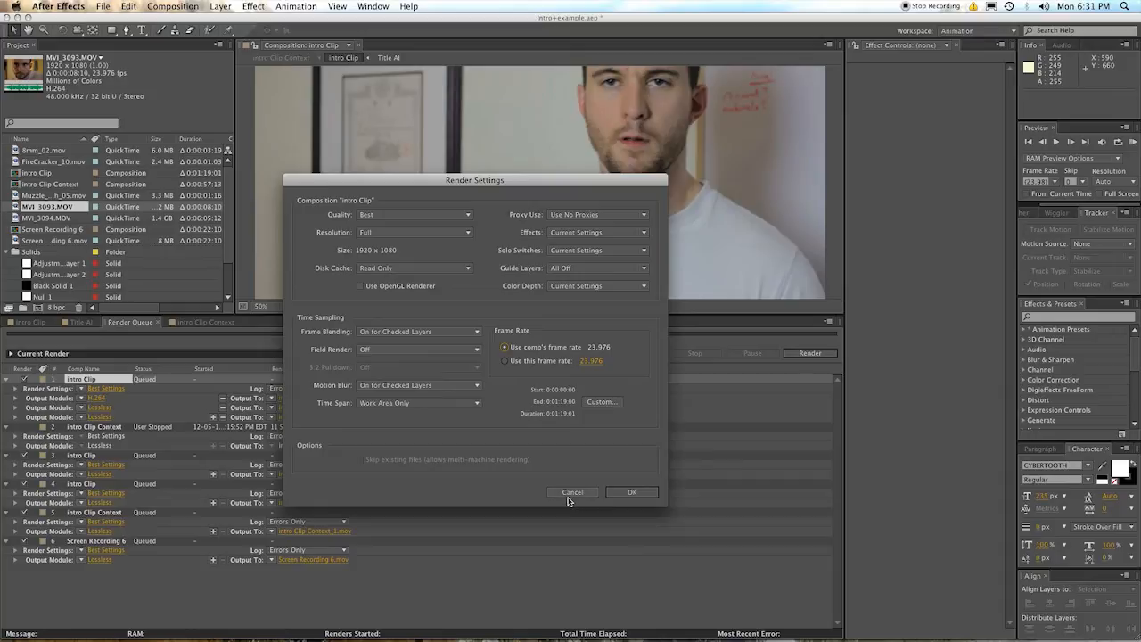
mouse_move(548, 508)
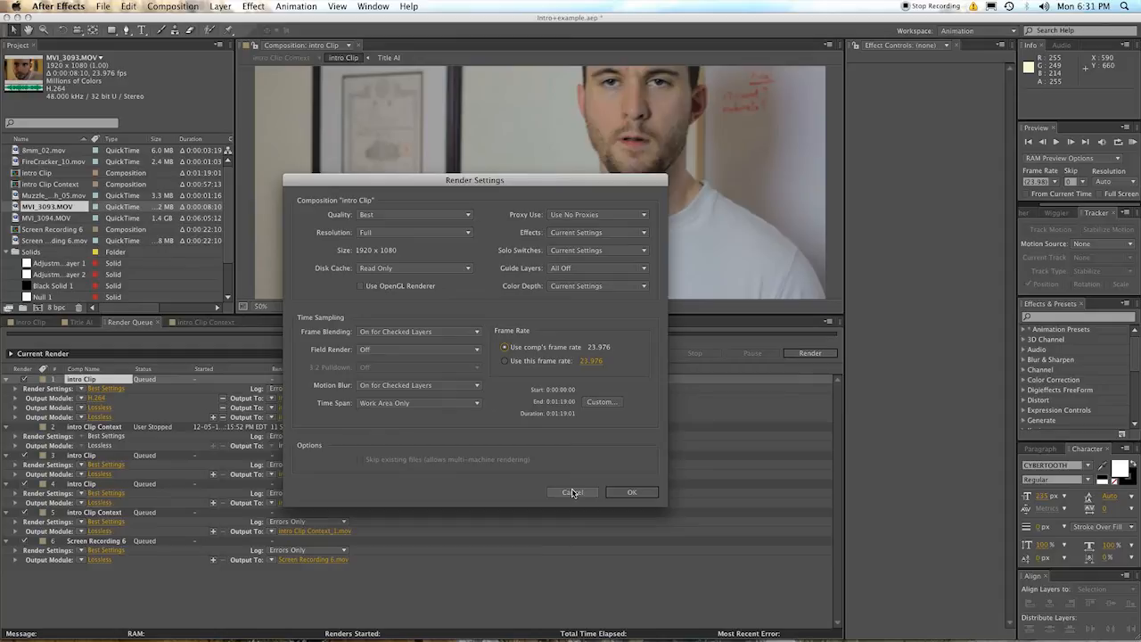
mouse_move(512, 383)
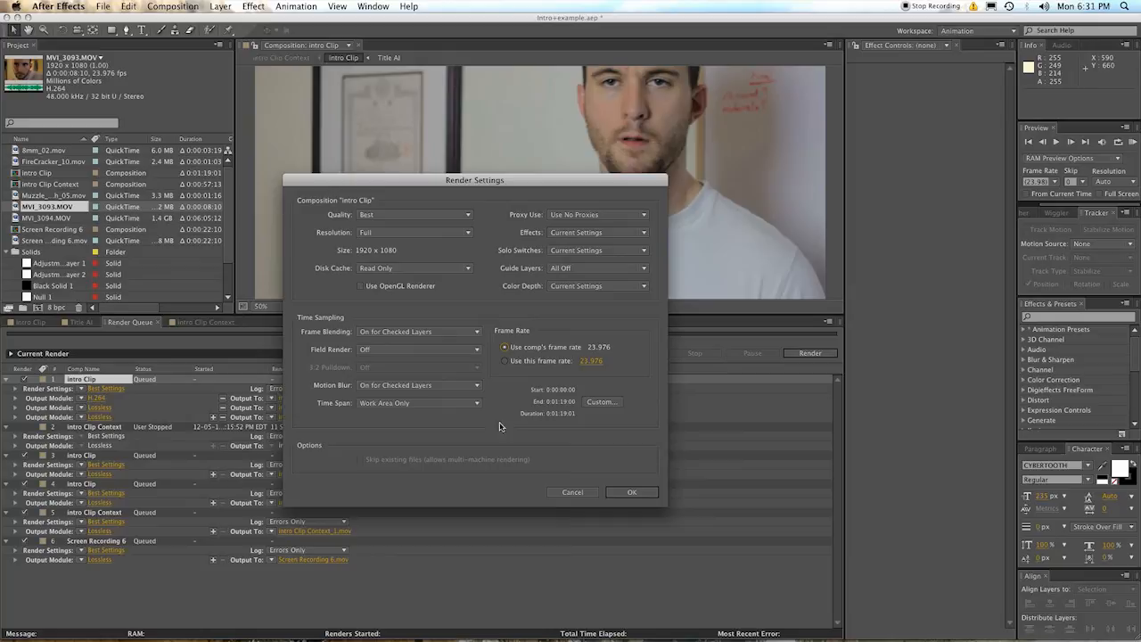
Reselect the Best Settings render preset for intro Clip from the preset list
click(105, 388)
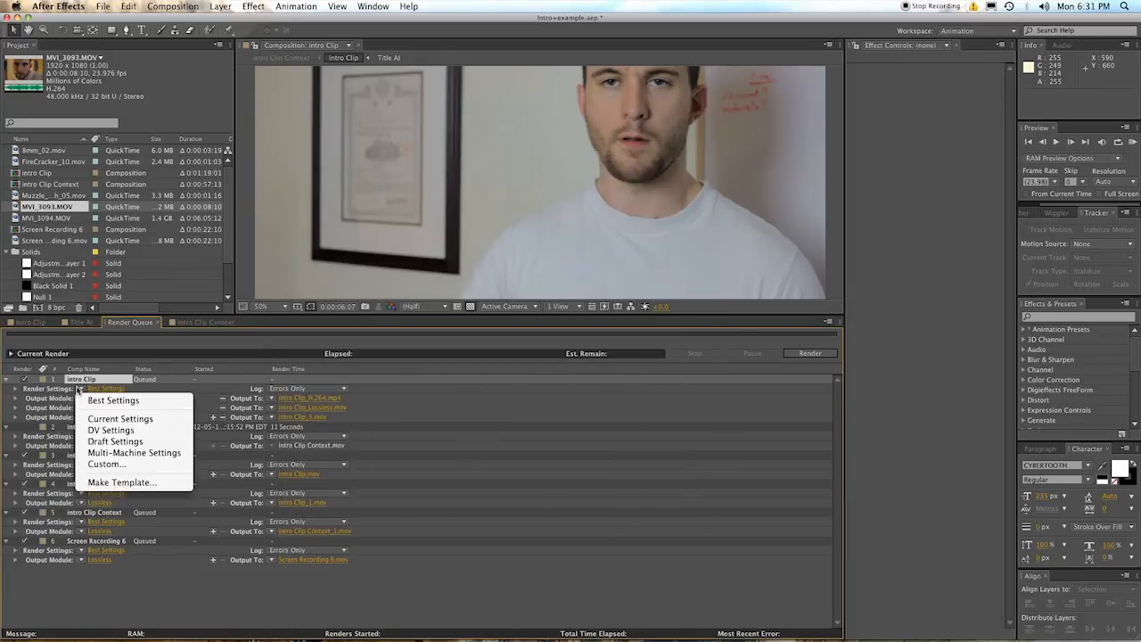
mouse_move(113, 400)
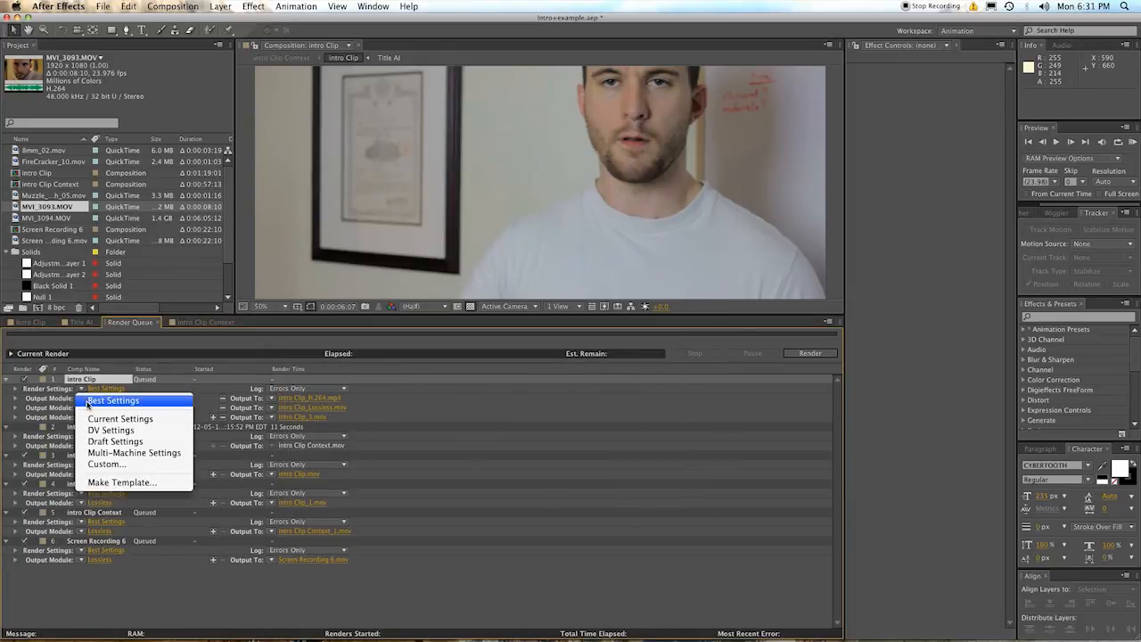
mouse_move(121, 418)
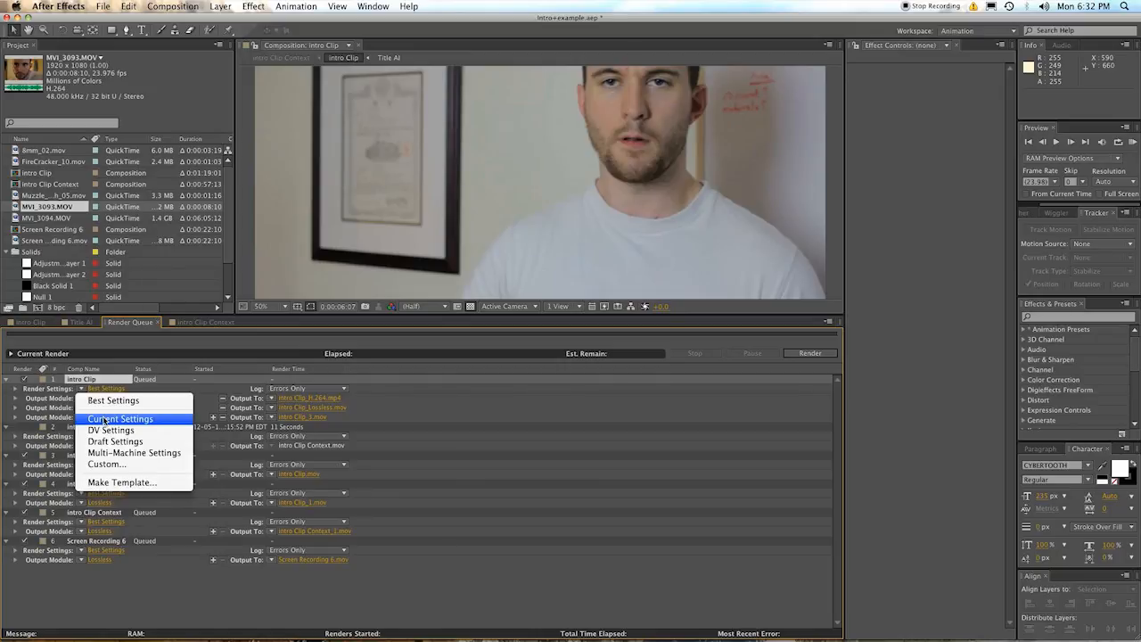
mouse_move(113, 401)
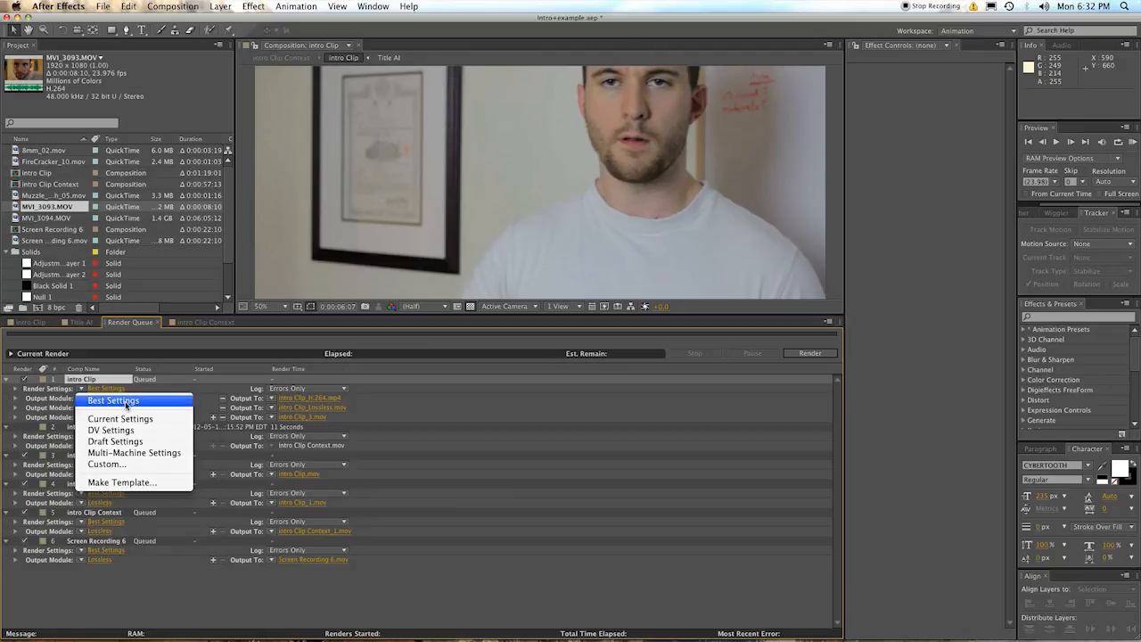
mouse_move(120, 418)
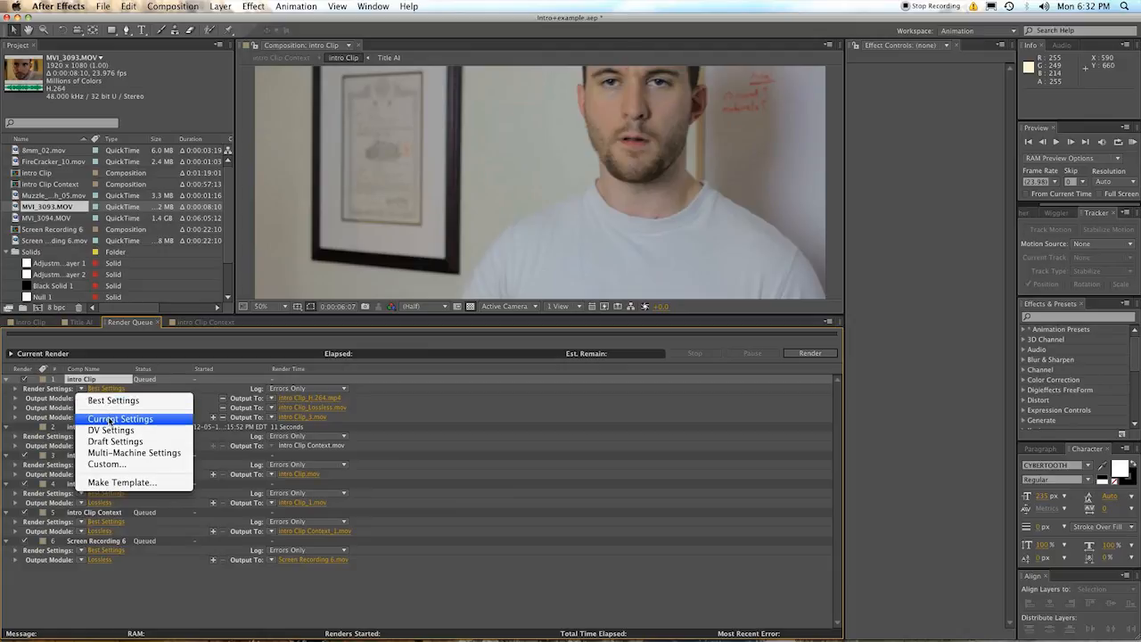
mouse_move(114, 400)
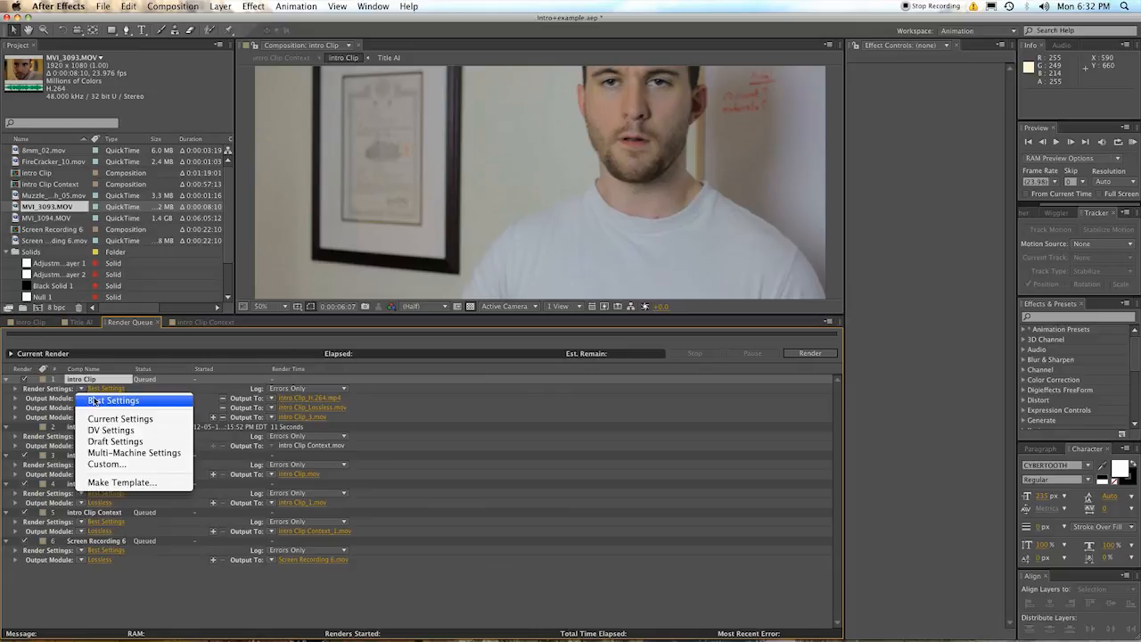
click(105, 397)
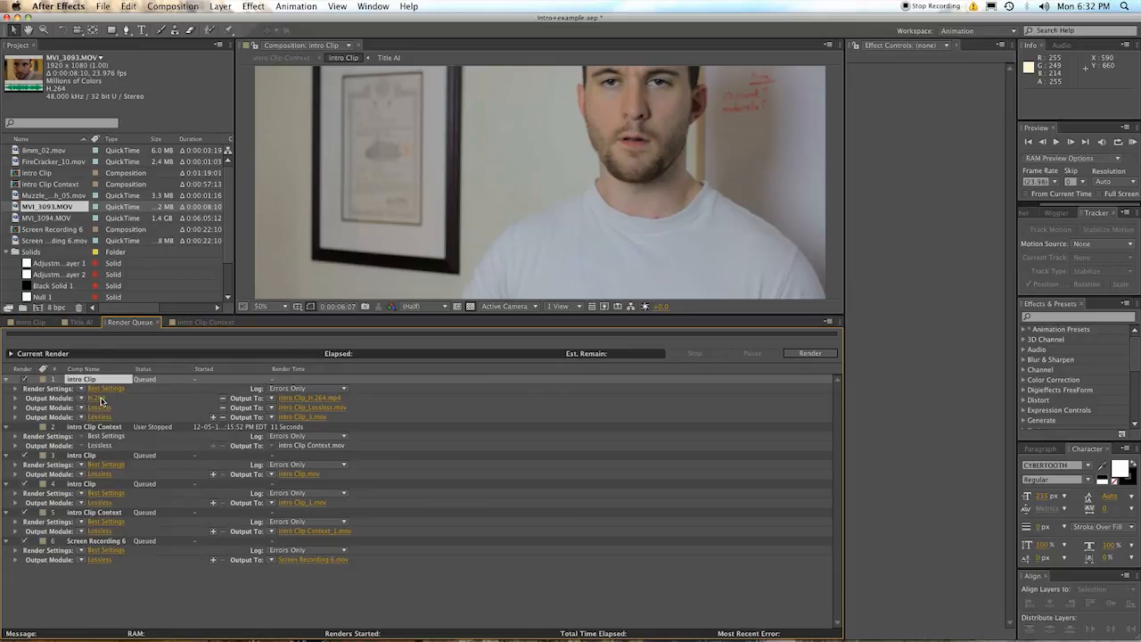
Reopen intro Clip's Render Settings, showing Best quality, Full resolution and no proxies
click(105, 389)
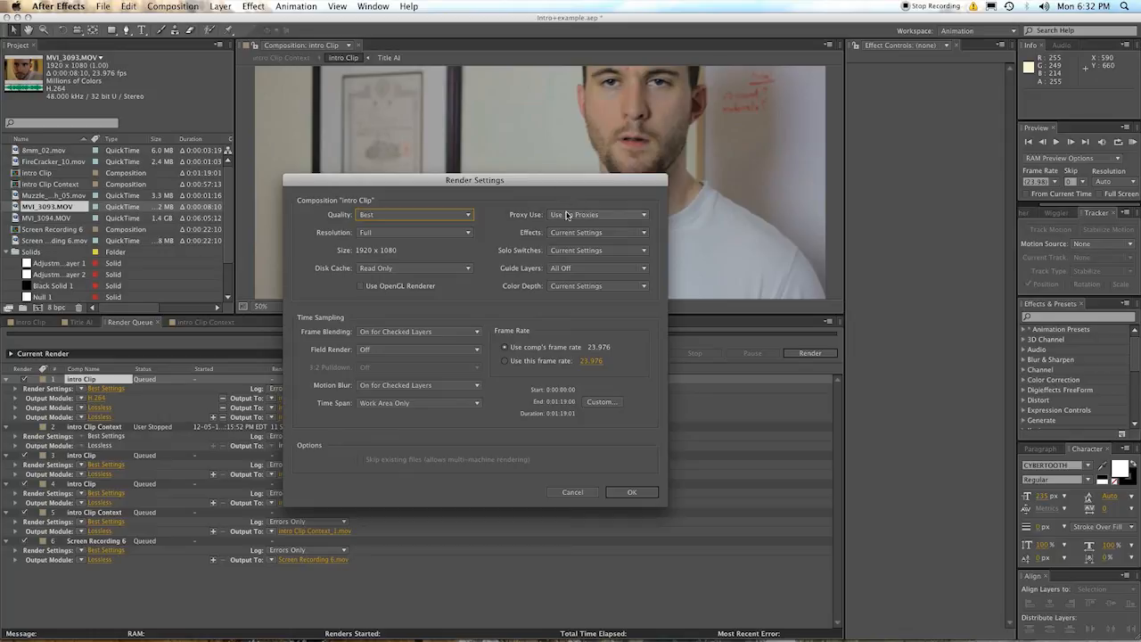
click(598, 214)
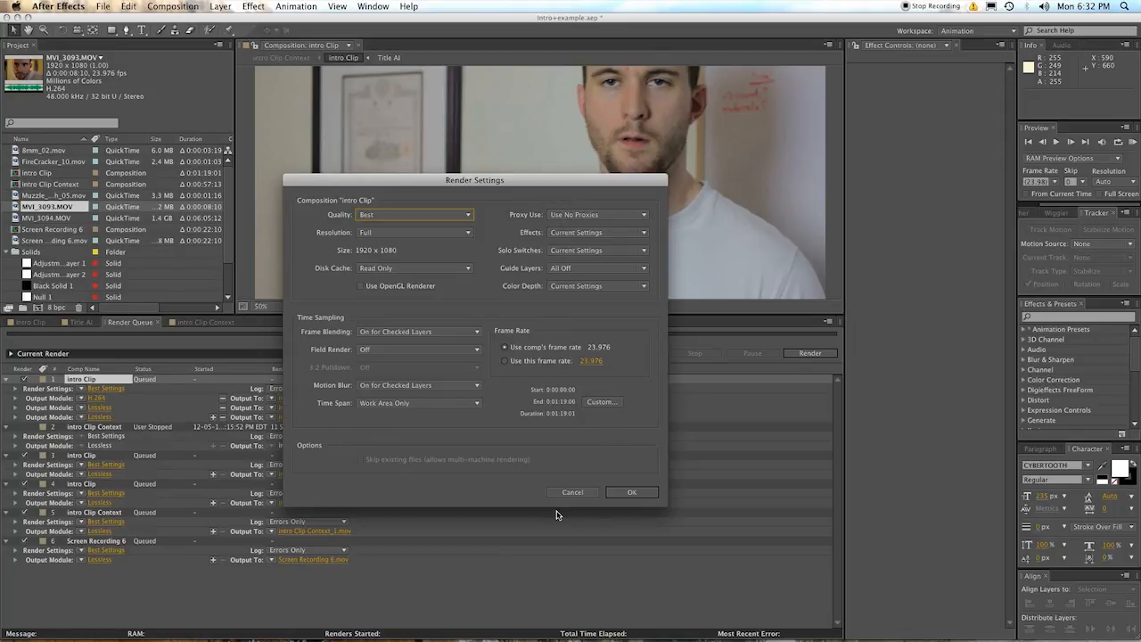
mouse_move(283, 113)
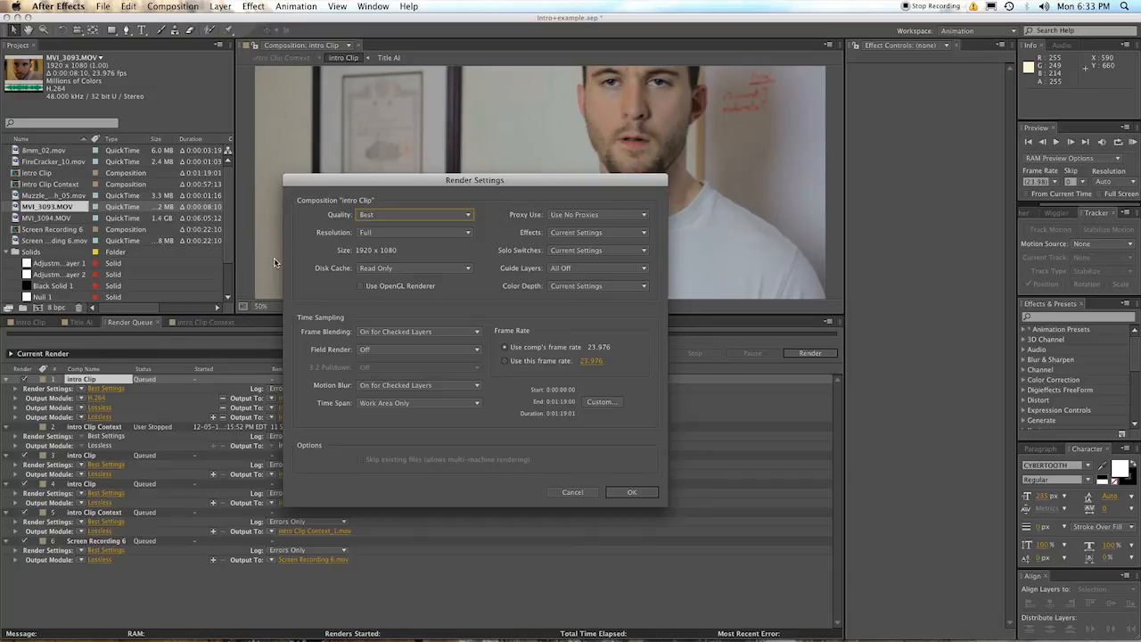
mouse_move(276, 309)
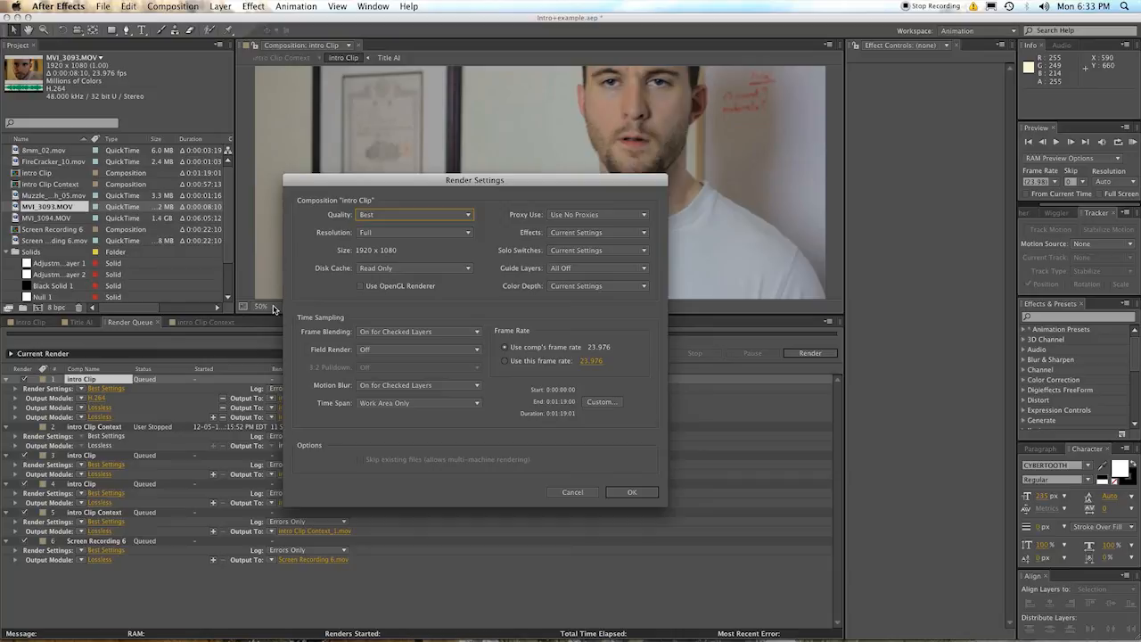